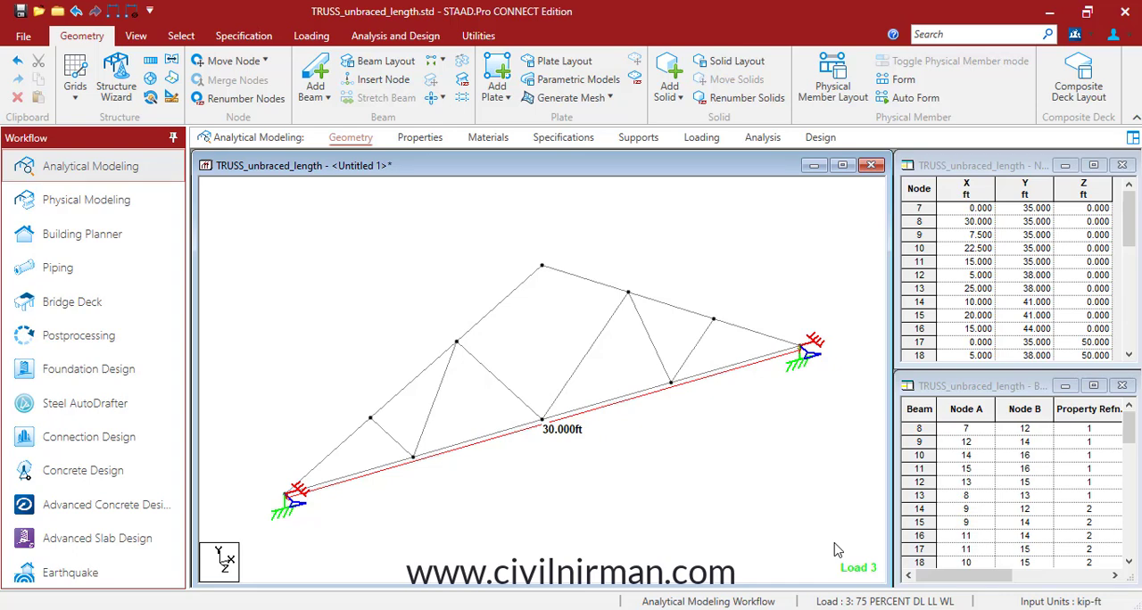
pyautogui.moveTo(689, 512)
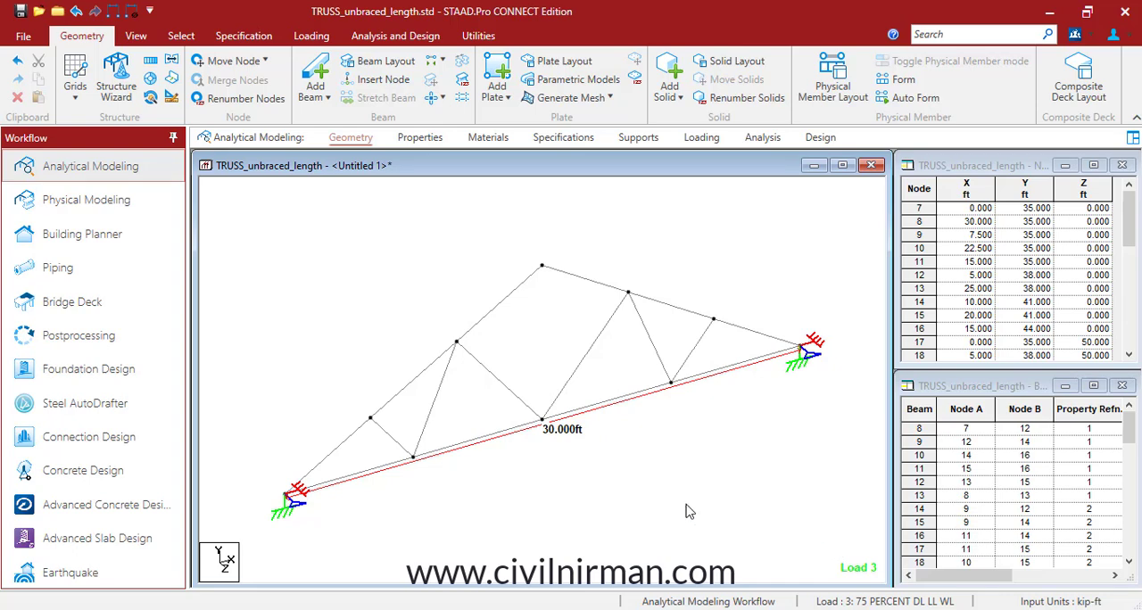
pyautogui.moveTo(498, 446)
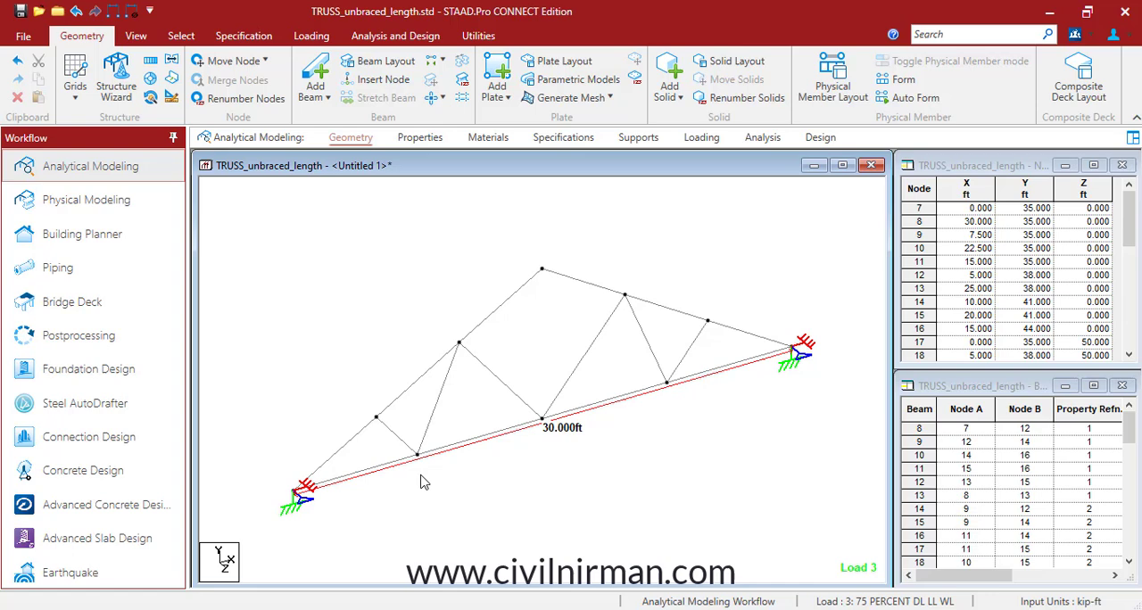
pyautogui.moveTo(398, 435)
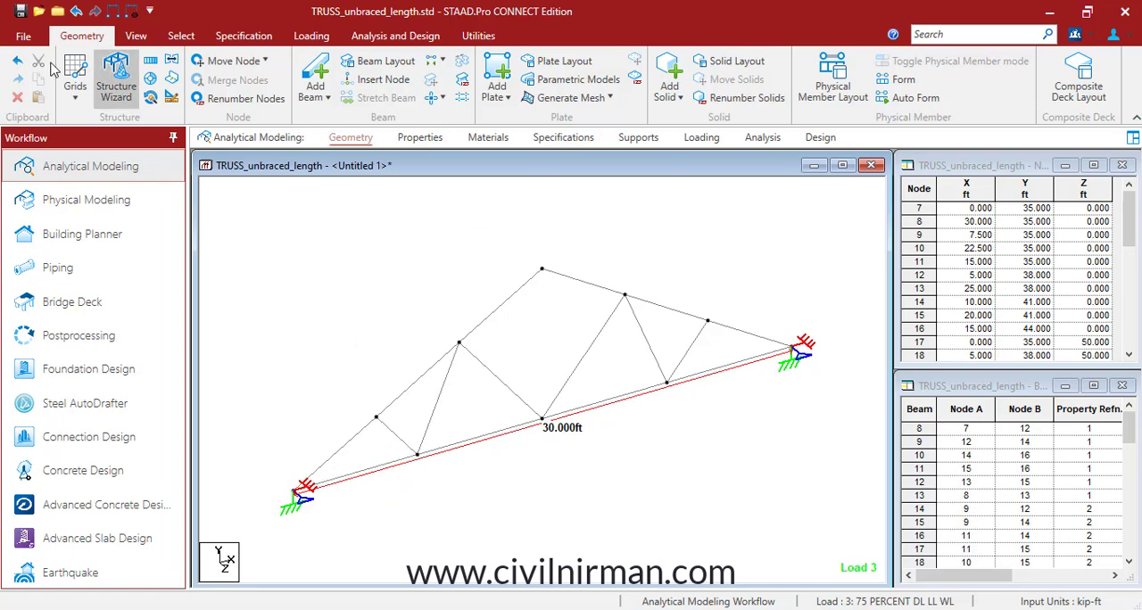
# Show the Load & Definition dialog from the Loading page of the View ribbon.
pyautogui.click(136, 35)
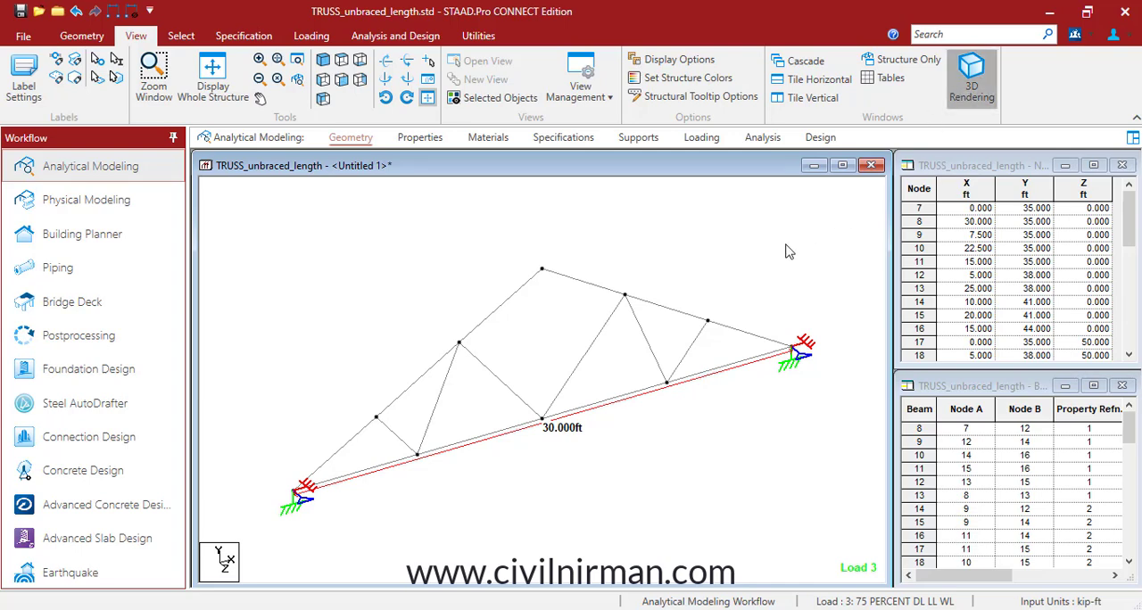
pyautogui.click(971, 78)
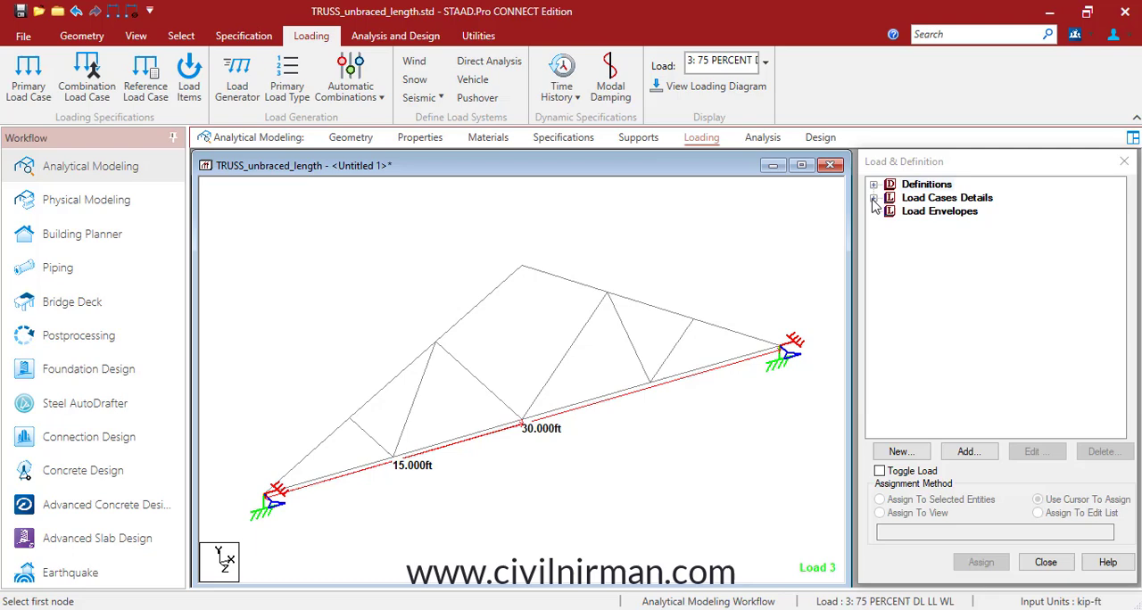
pyautogui.click(135, 36)
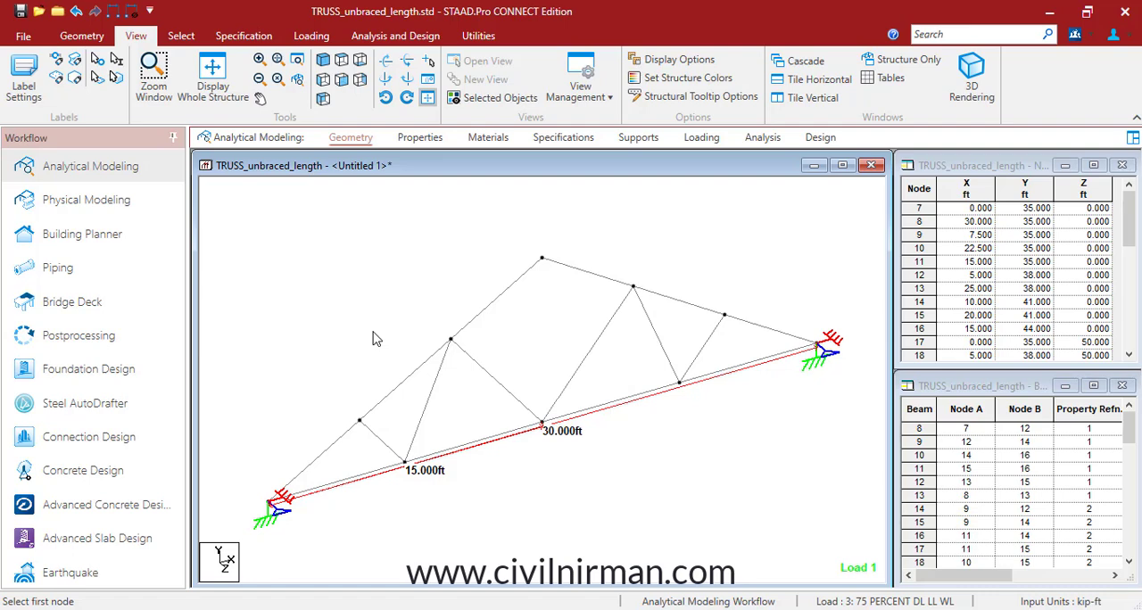
pyautogui.moveTo(562, 500)
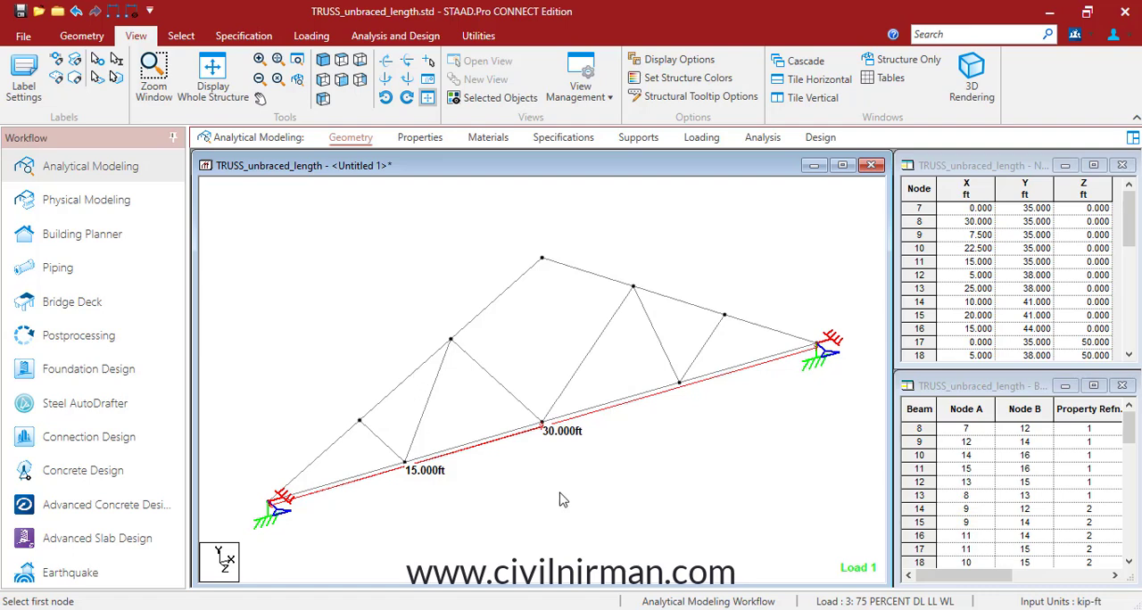
pyautogui.moveTo(633, 489)
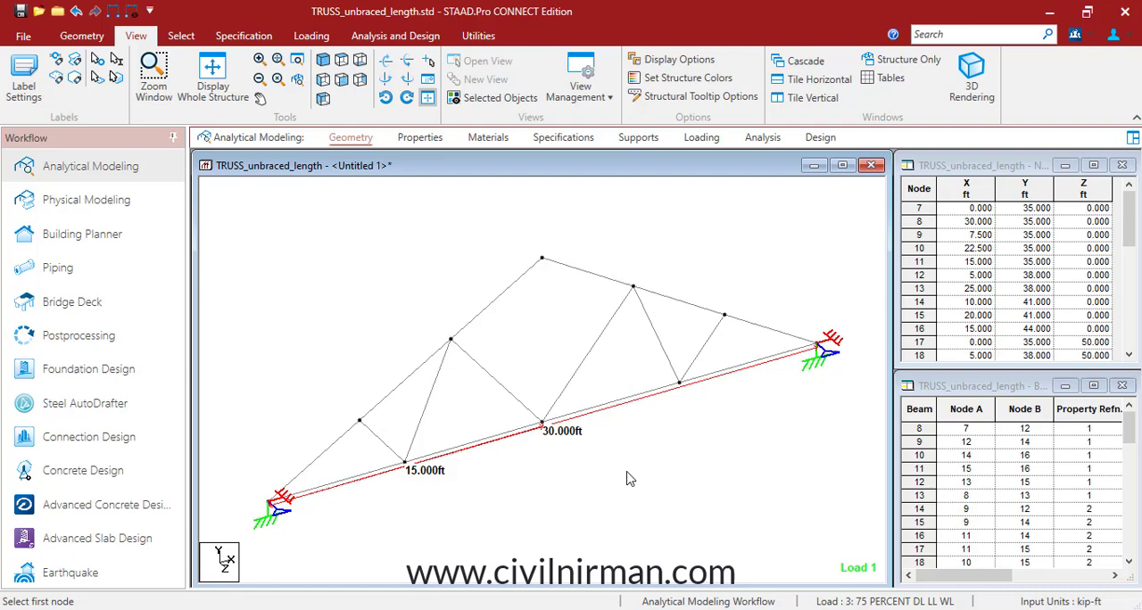
pyautogui.moveTo(589, 481)
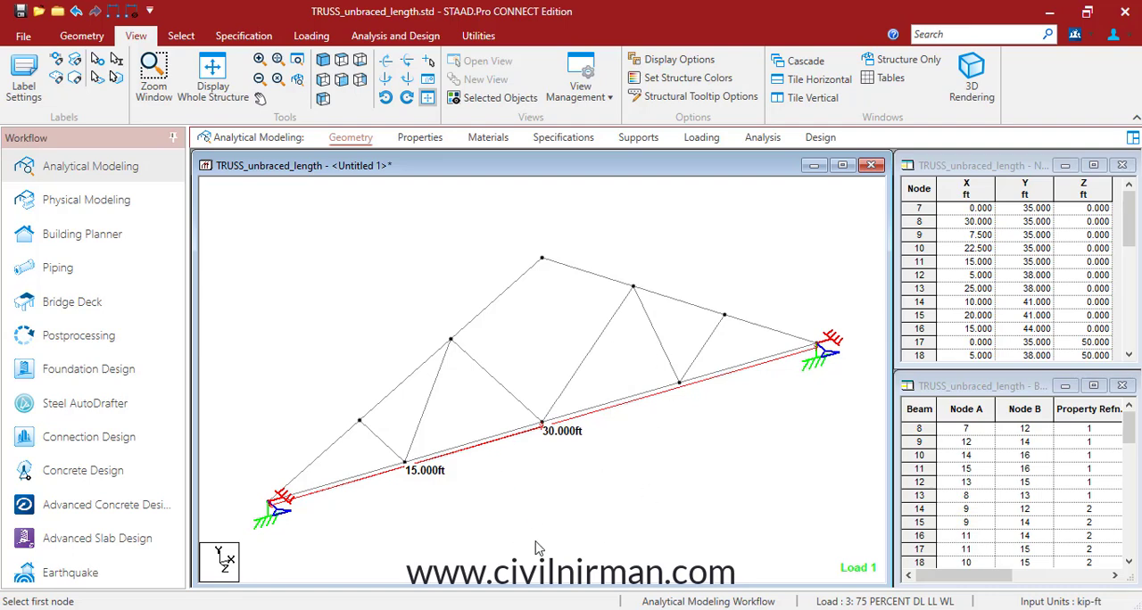
pyautogui.moveTo(547, 508)
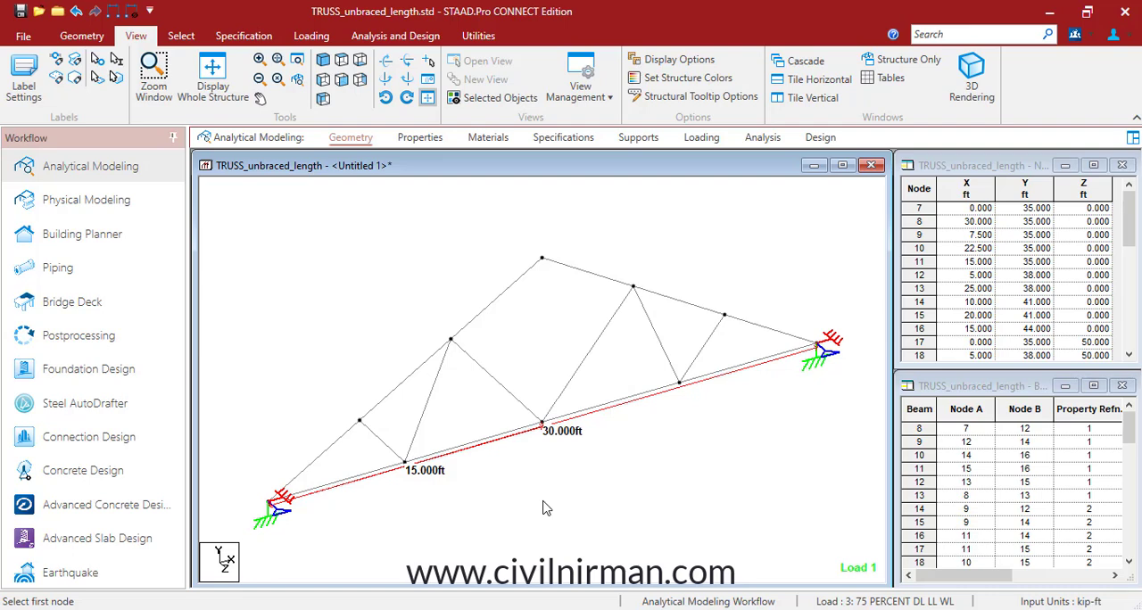
pyautogui.moveTo(547, 498)
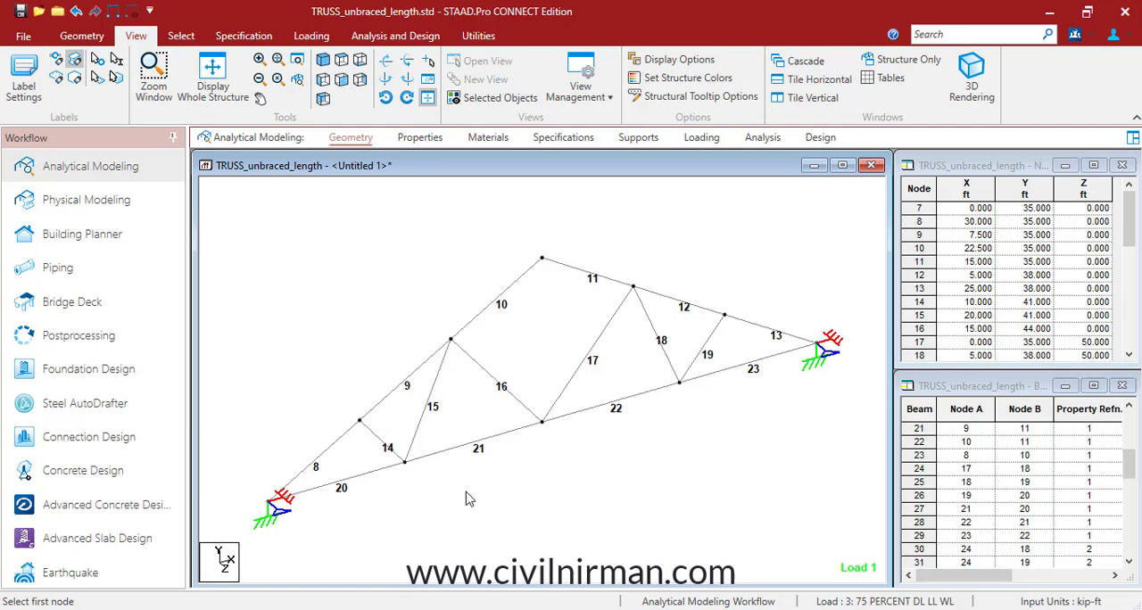
pyautogui.moveTo(490, 504)
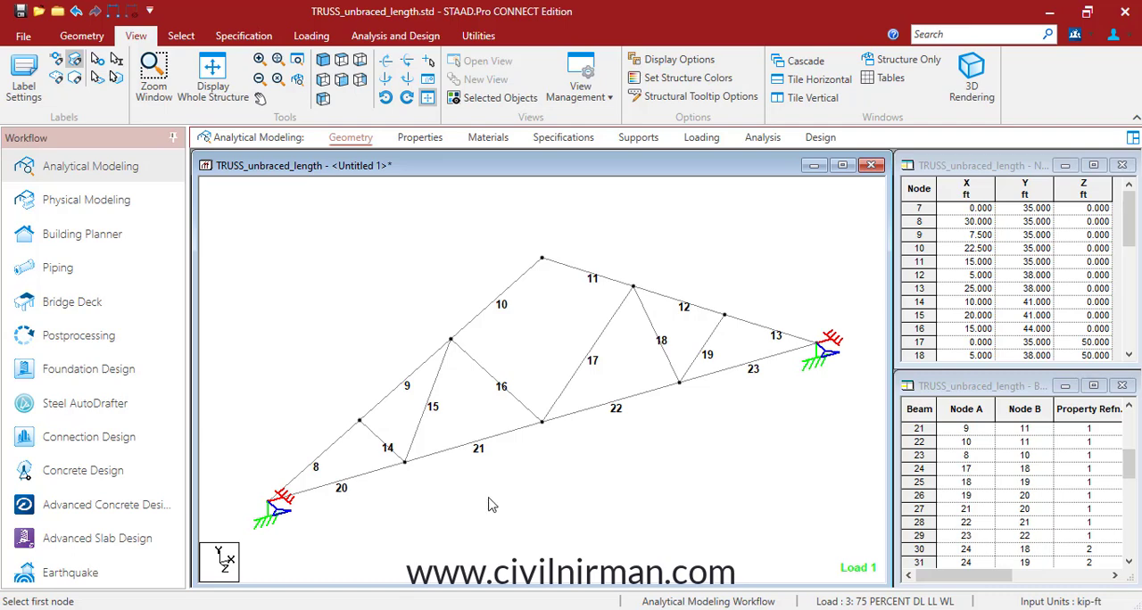
pyautogui.moveTo(813, 378)
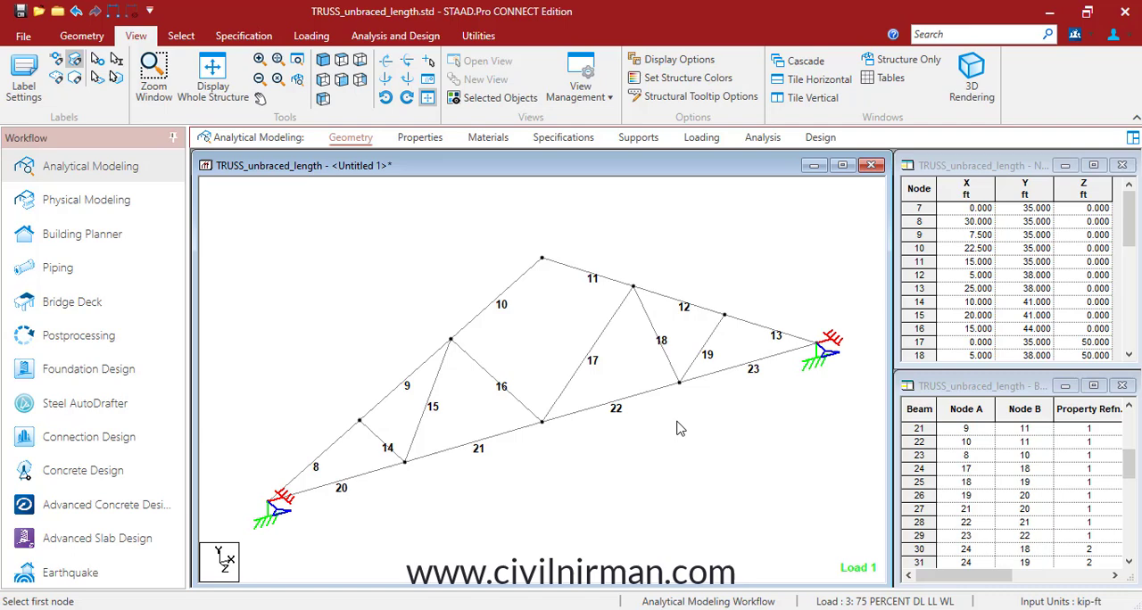
pyautogui.moveTo(707, 399)
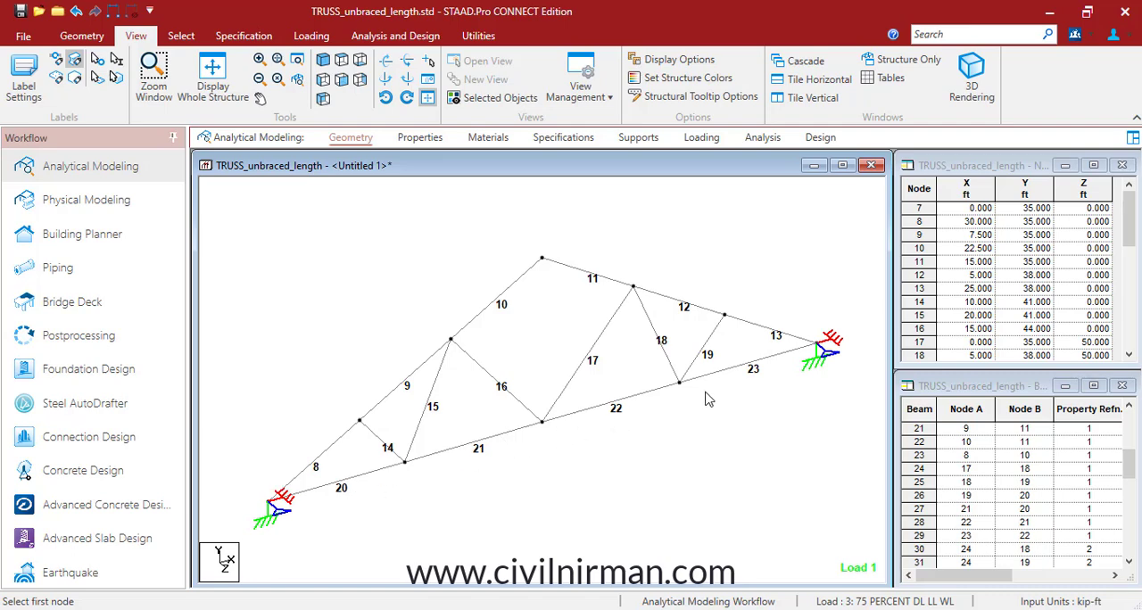
pyautogui.moveTo(705, 408)
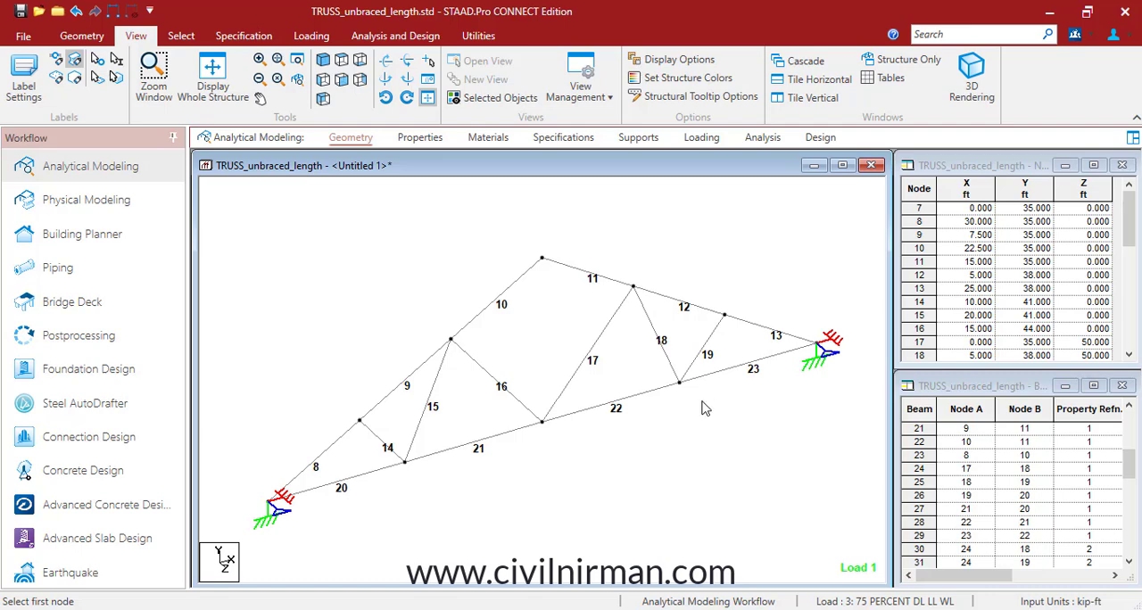
pyautogui.moveTo(379, 392)
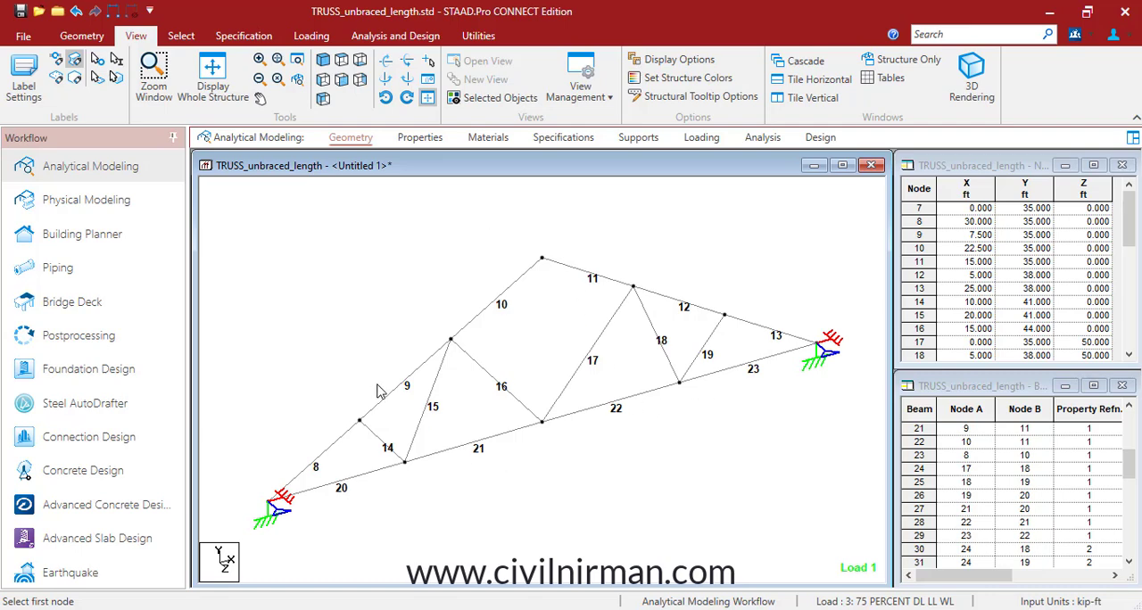
pyautogui.moveTo(399, 422)
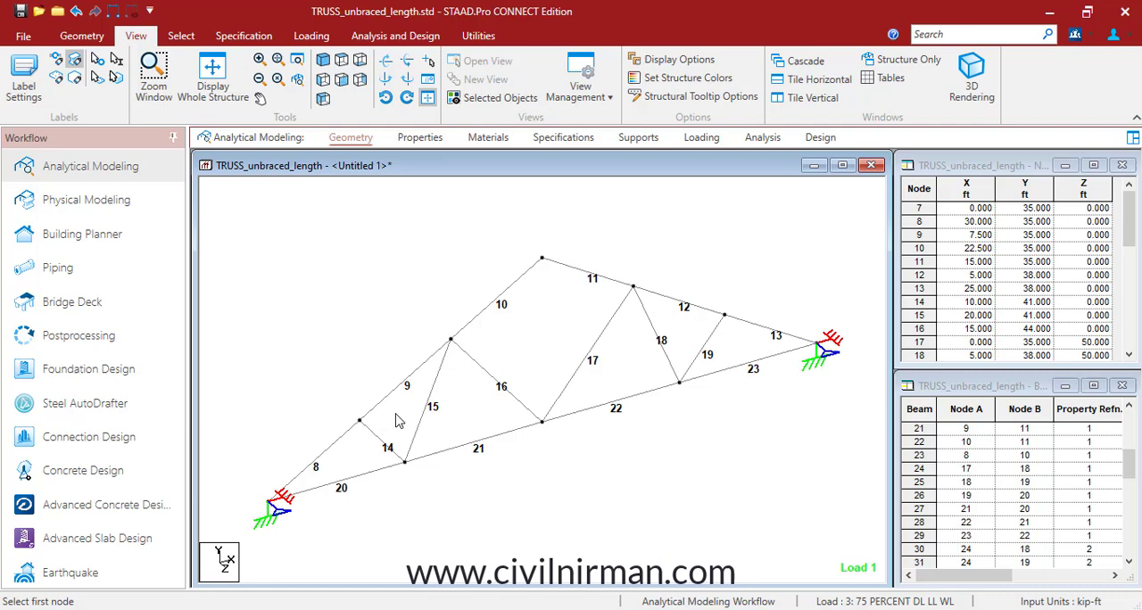
pyautogui.moveTo(460, 224)
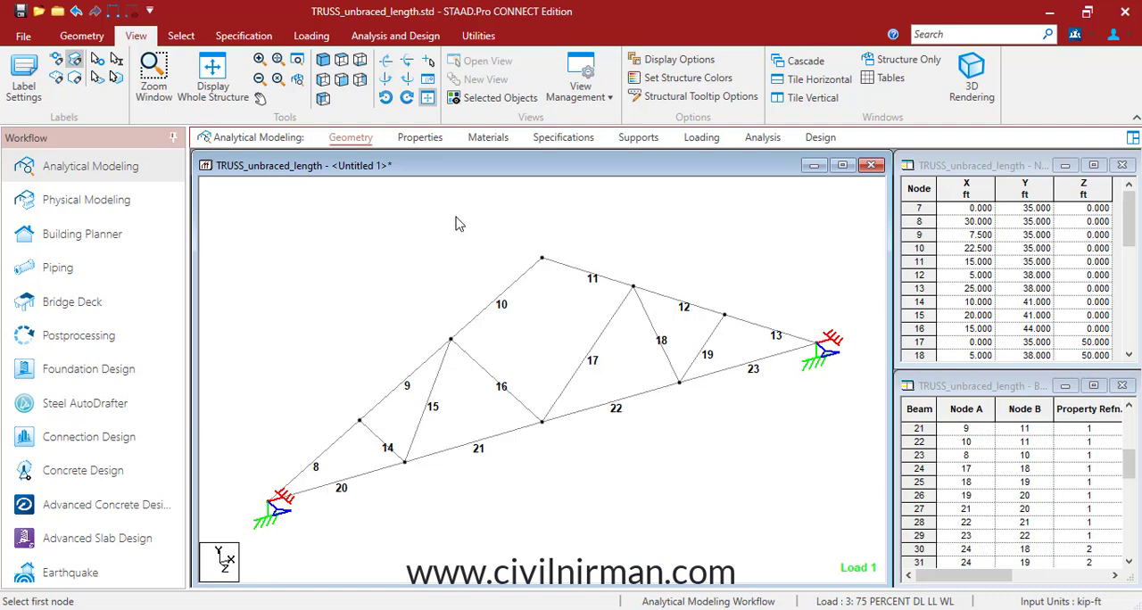
pyautogui.moveTo(732, 289)
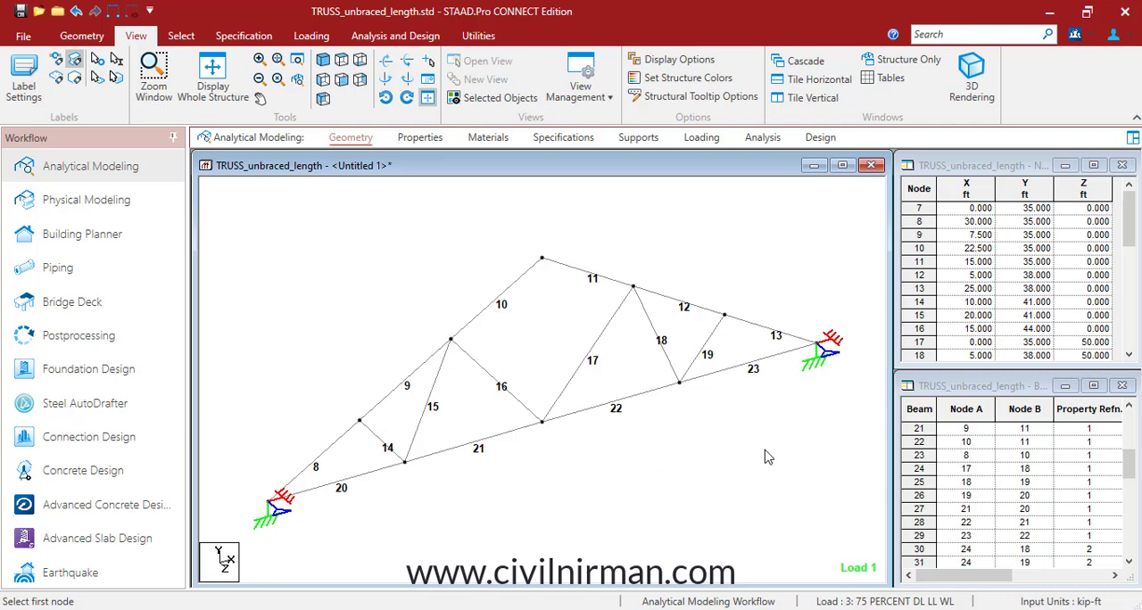
pyautogui.moveTo(739, 453)
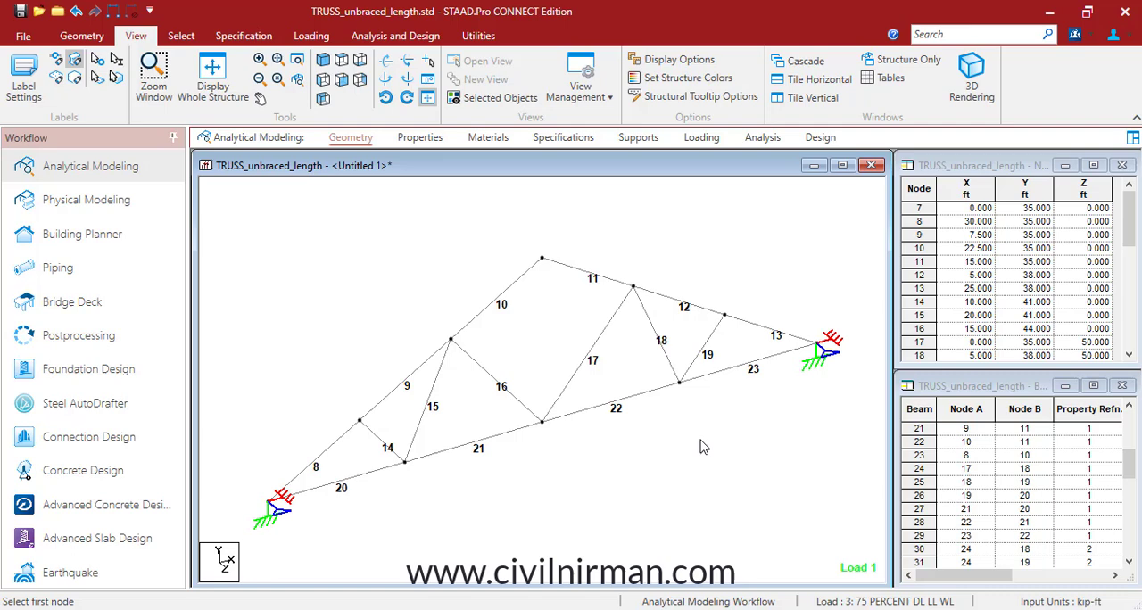
pyautogui.moveTo(731, 435)
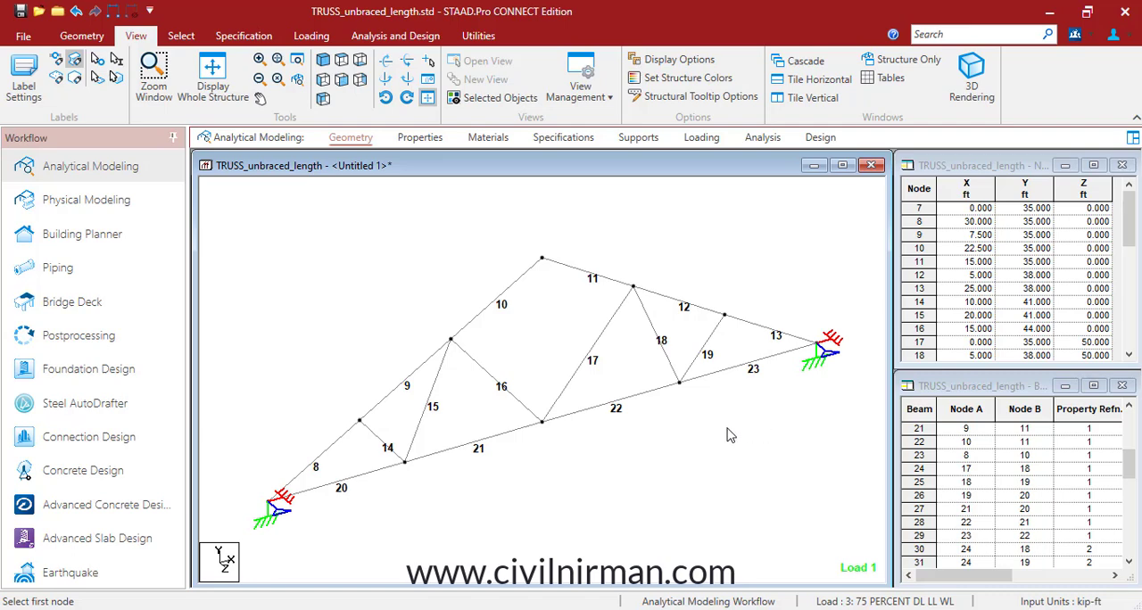
pyautogui.moveTo(696, 441)
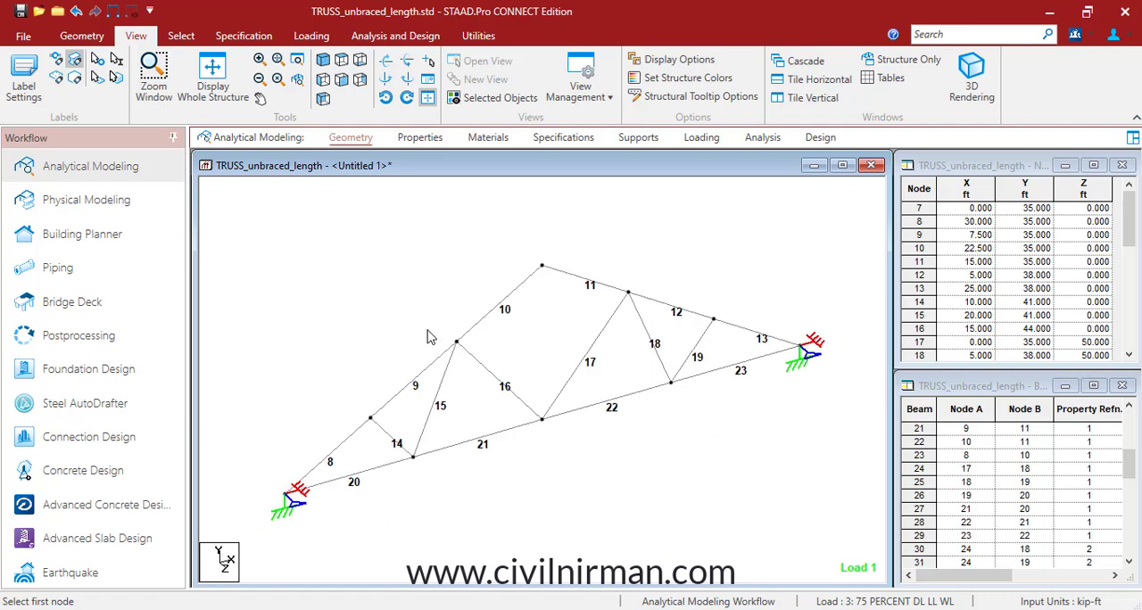
pyautogui.moveTo(602, 386)
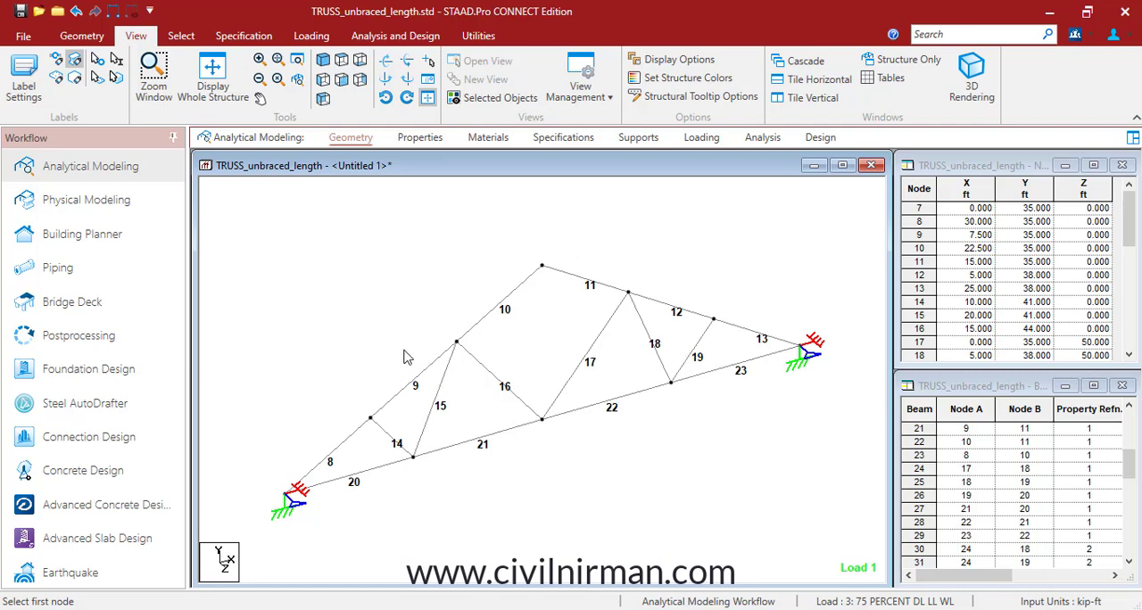
# View the truss deflection in Postprocessing with the window maximized, then return to Analytical Modeling geometry.
pyautogui.click(79, 335)
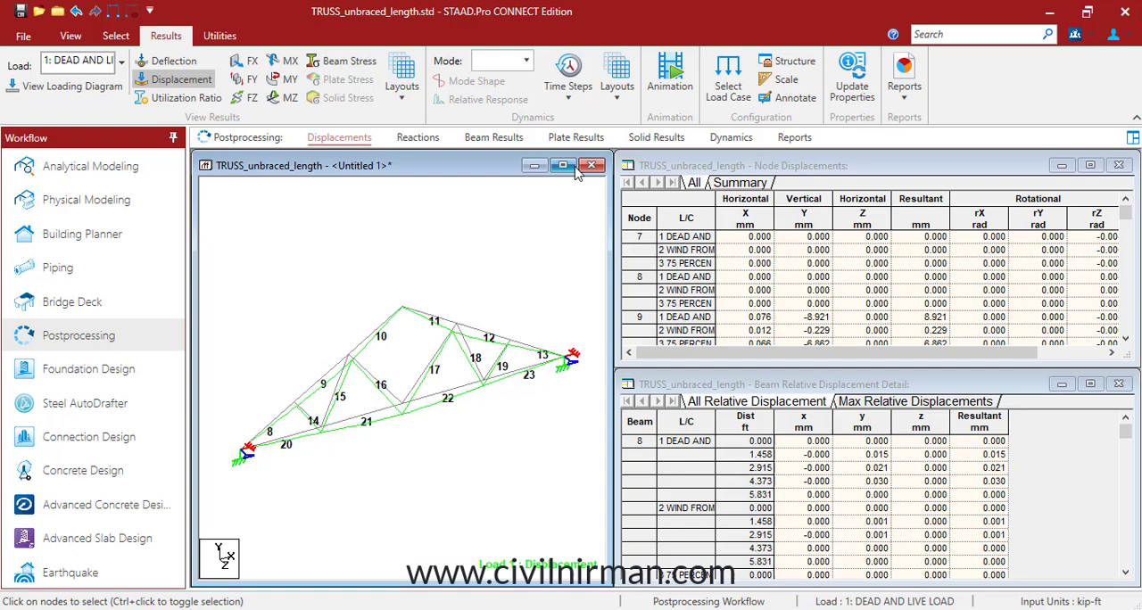
pyautogui.click(562, 165)
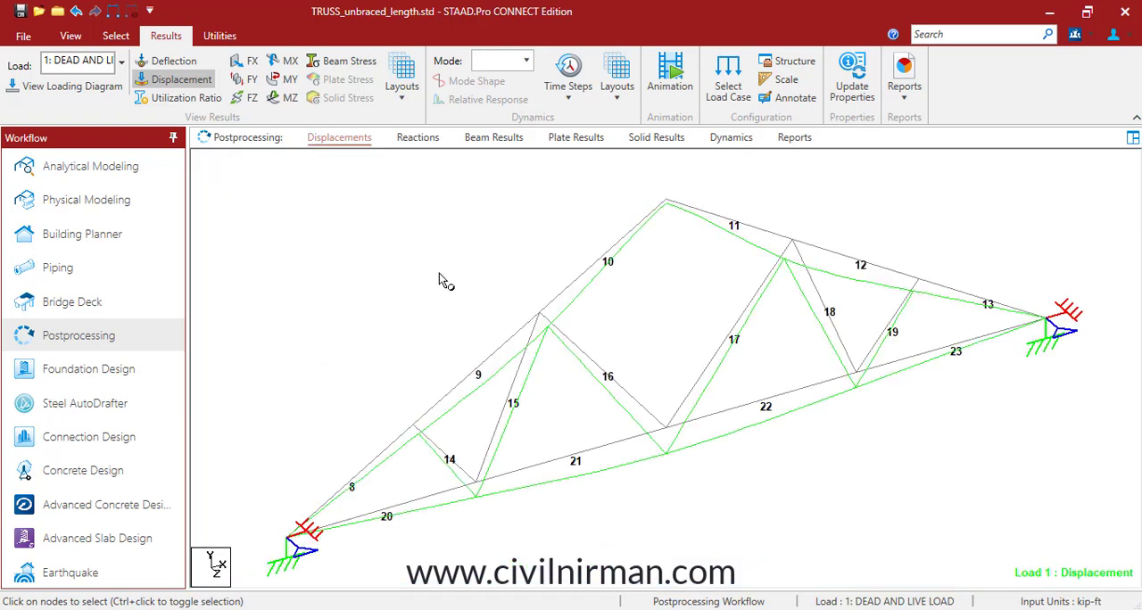
pyautogui.moveTo(181, 78)
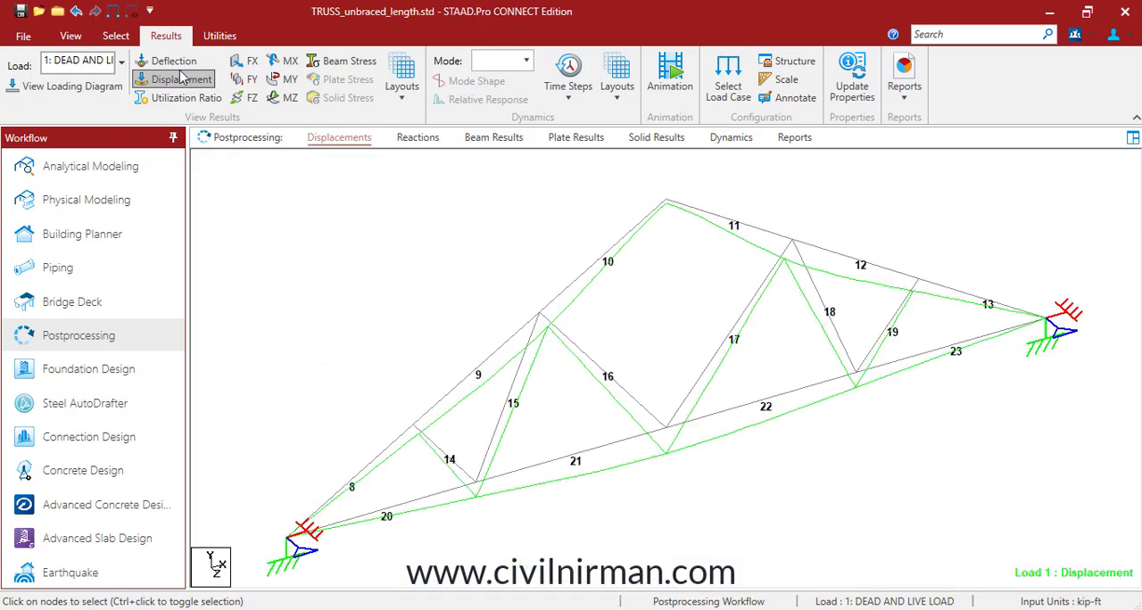
pyautogui.click(174, 61)
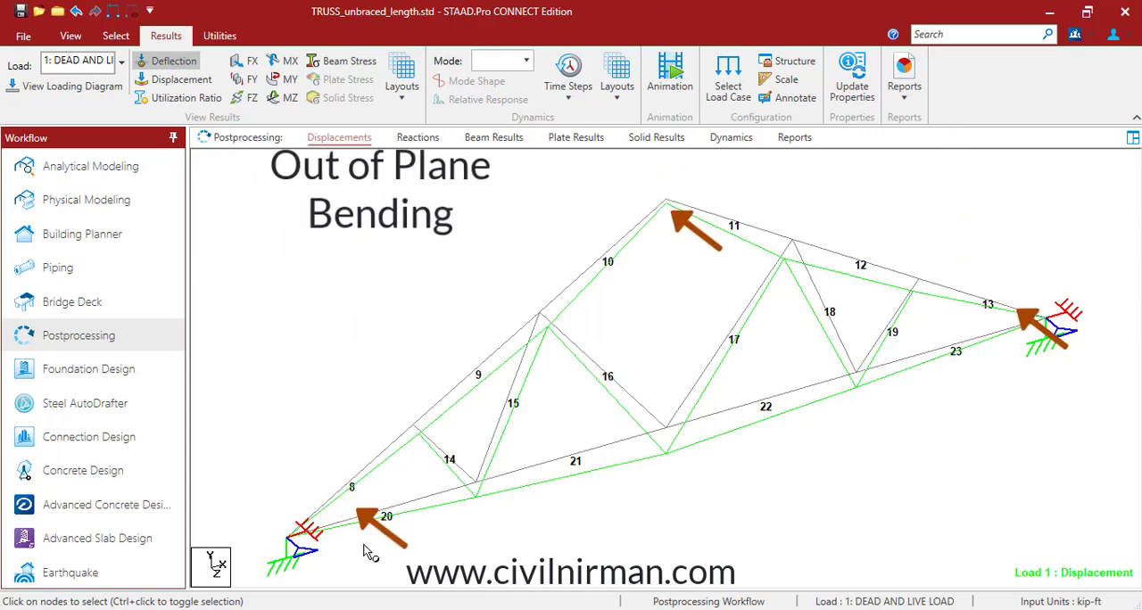
pyautogui.moveTo(331, 428)
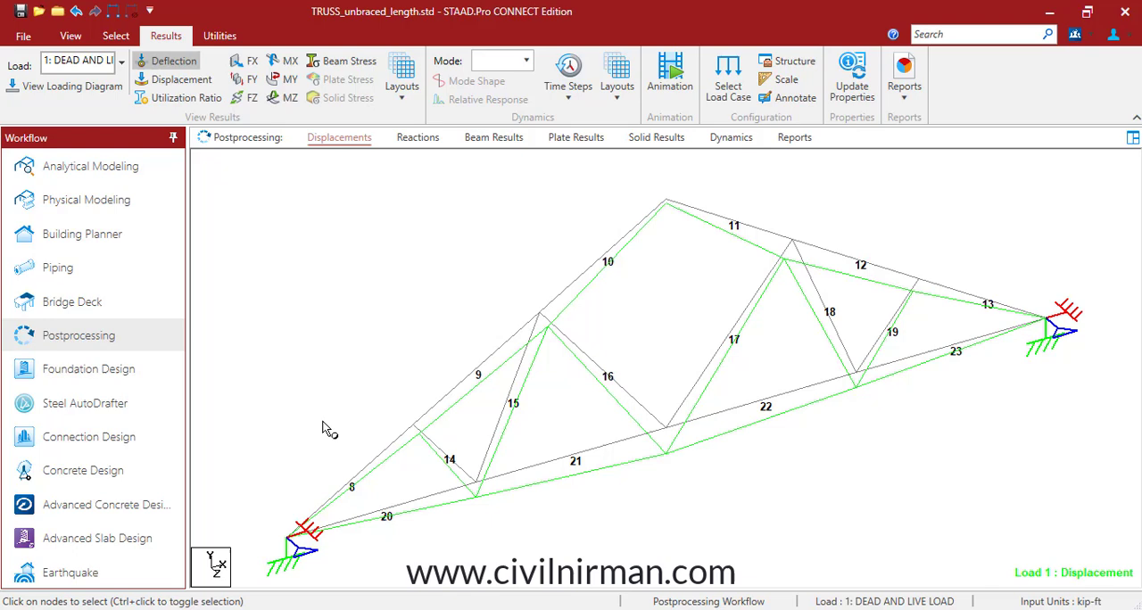
pyautogui.click(90, 166)
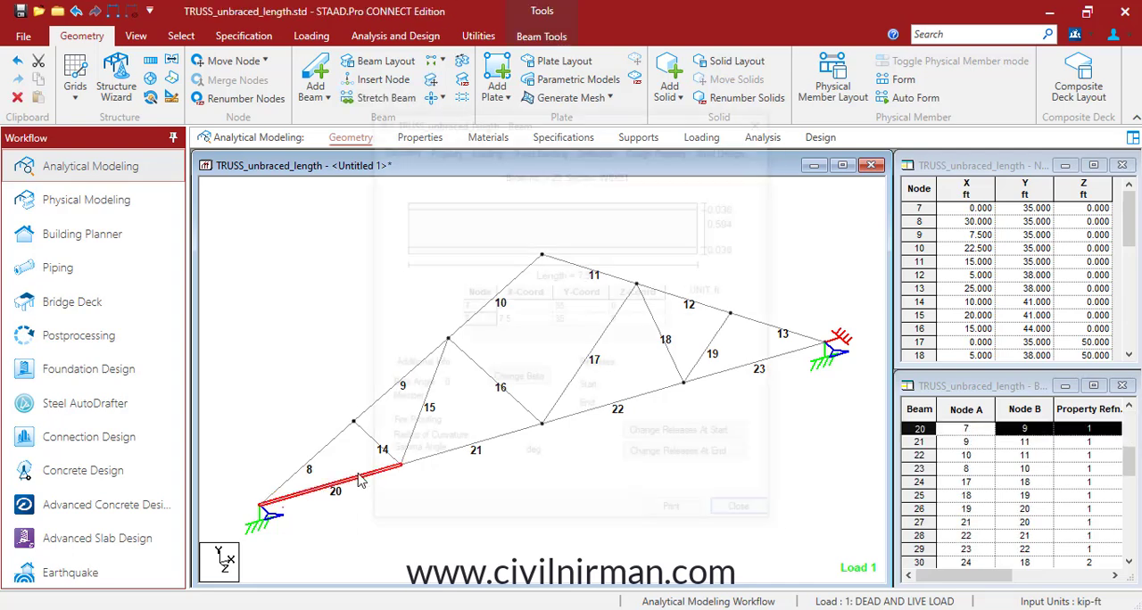
# Select load case 2 WIND FROM LEFT for the displacement view.
pyautogui.click(737, 506)
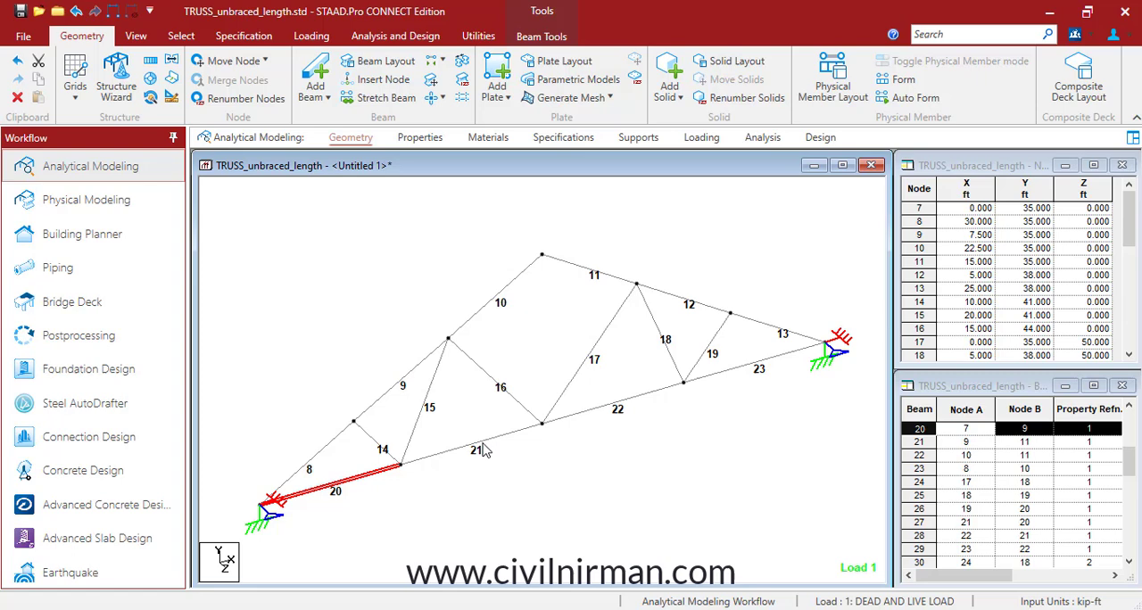
pyautogui.doubleClick(474, 450)
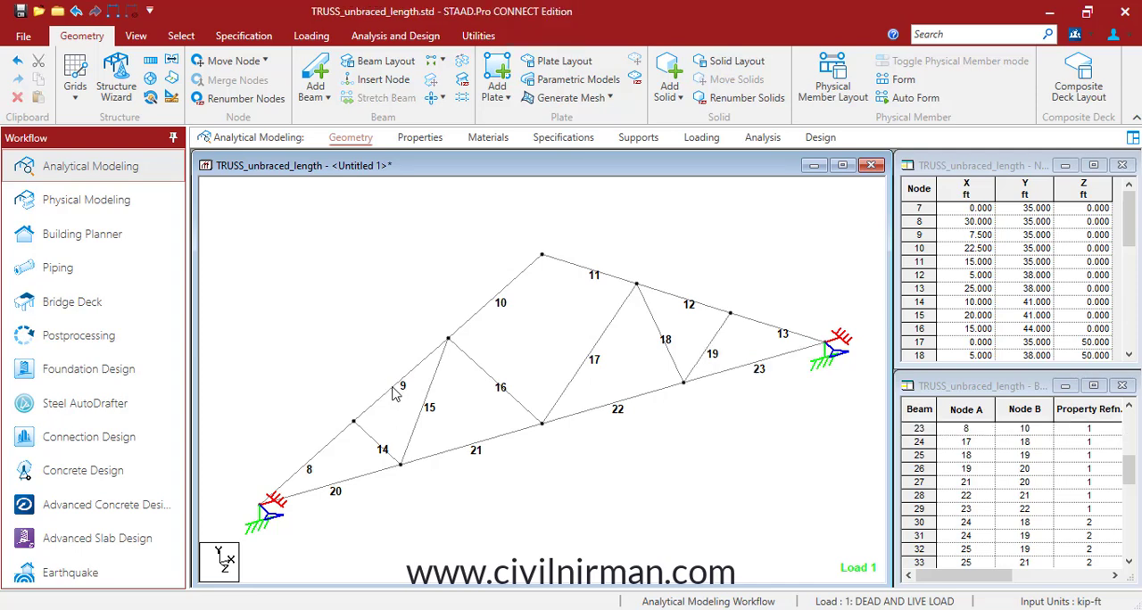
pyautogui.moveTo(419, 410)
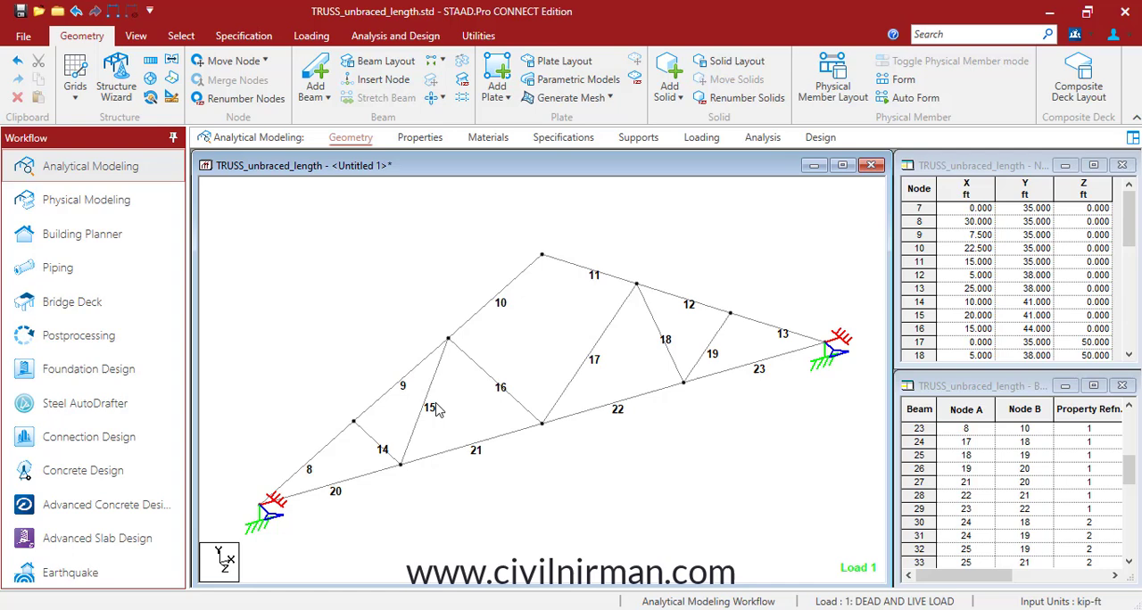
pyautogui.moveTo(395, 529)
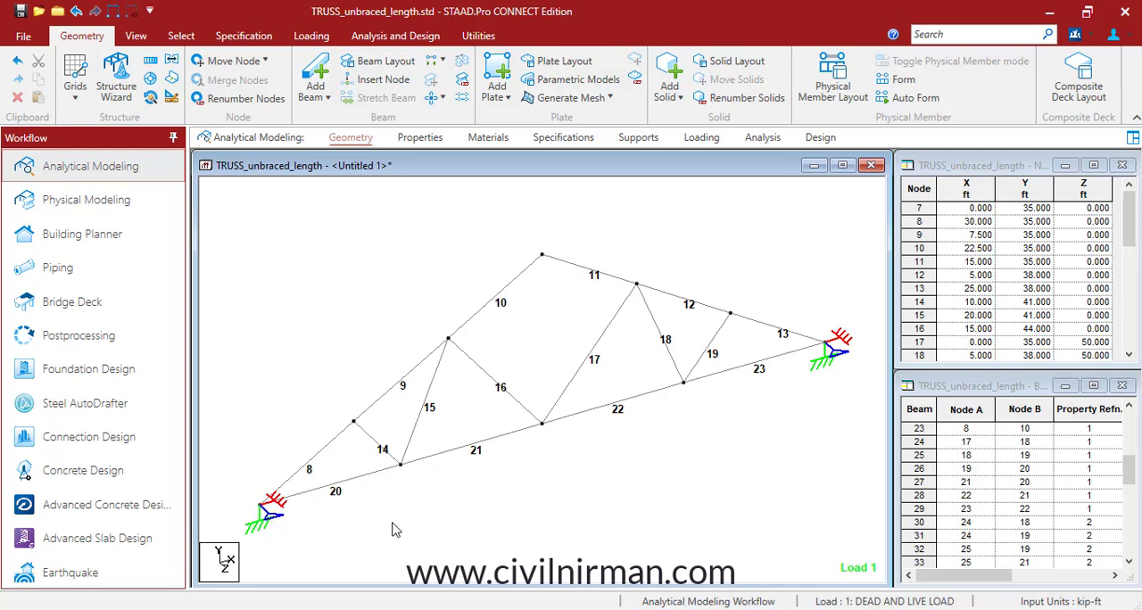
pyautogui.moveTo(413, 370)
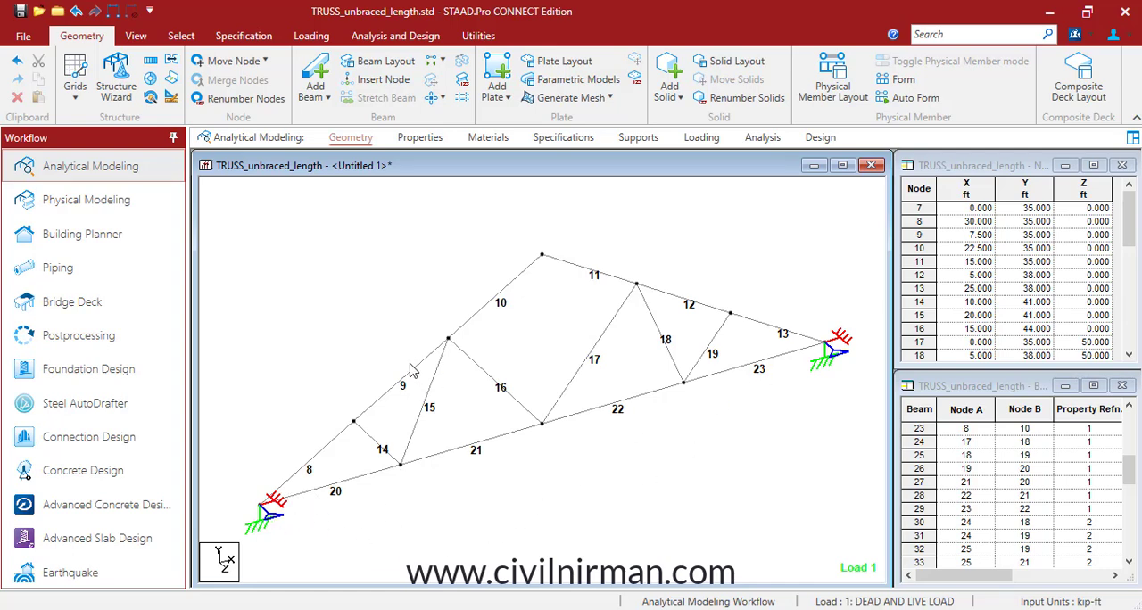
pyautogui.moveTo(369, 334)
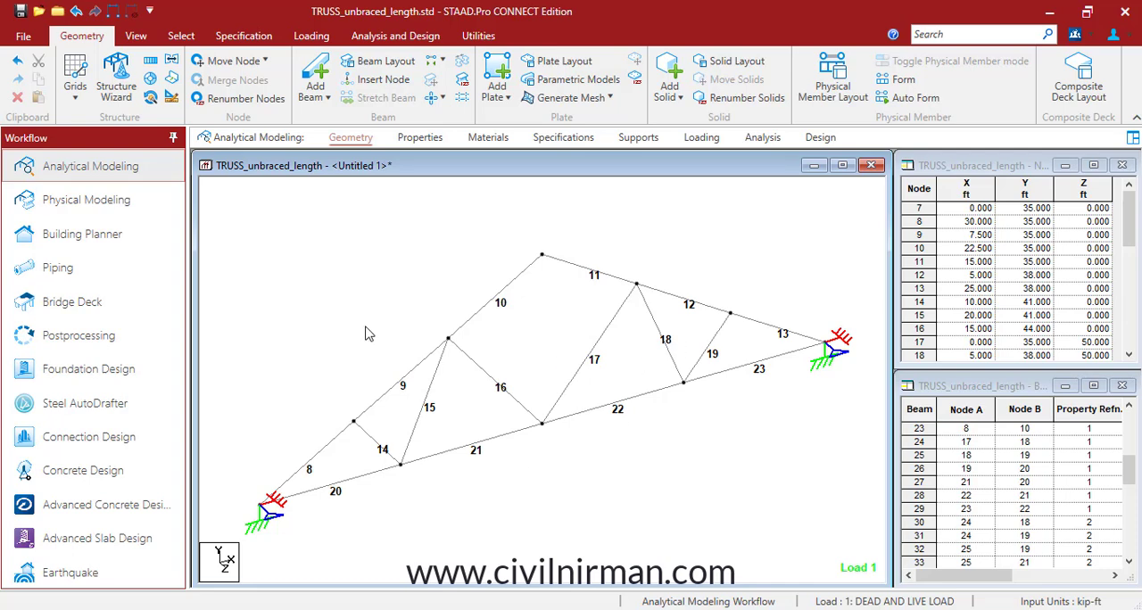
pyautogui.moveTo(356, 428)
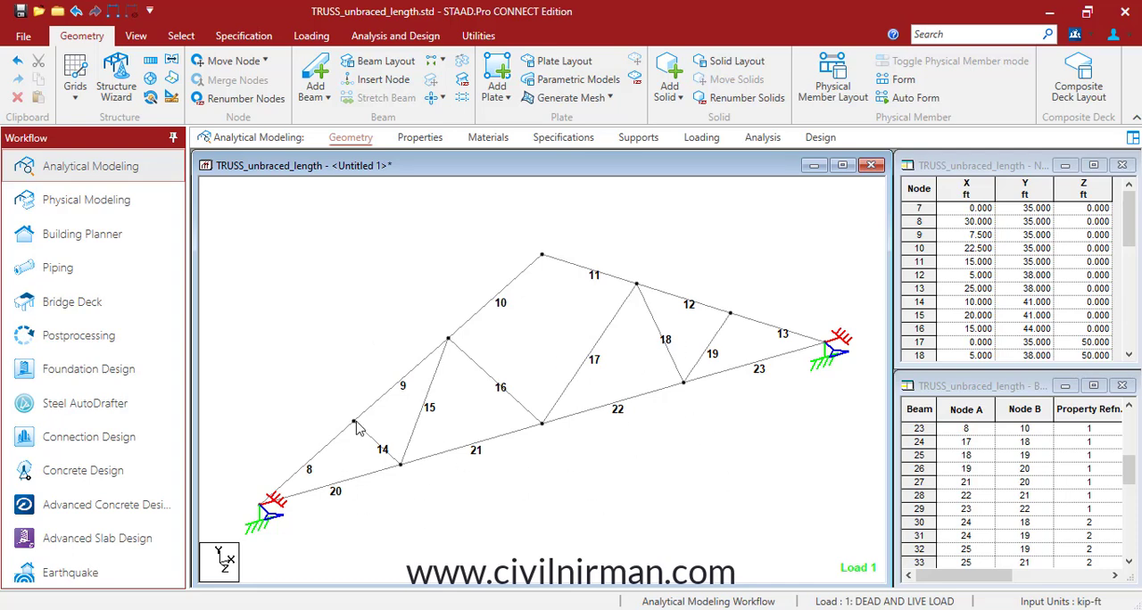
pyautogui.moveTo(711, 437)
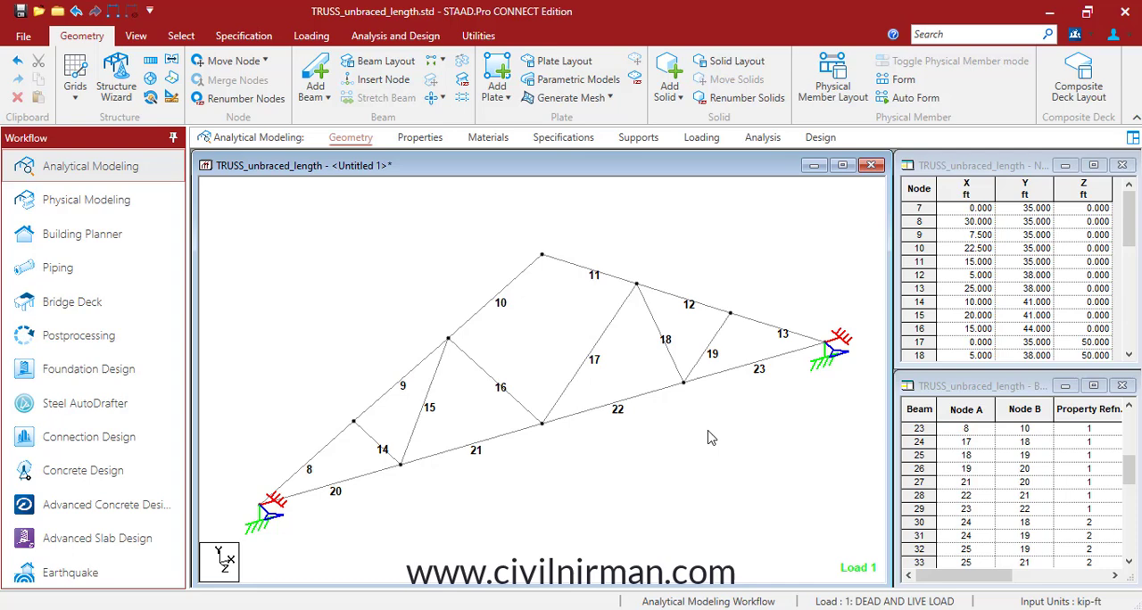
pyautogui.moveTo(428, 484)
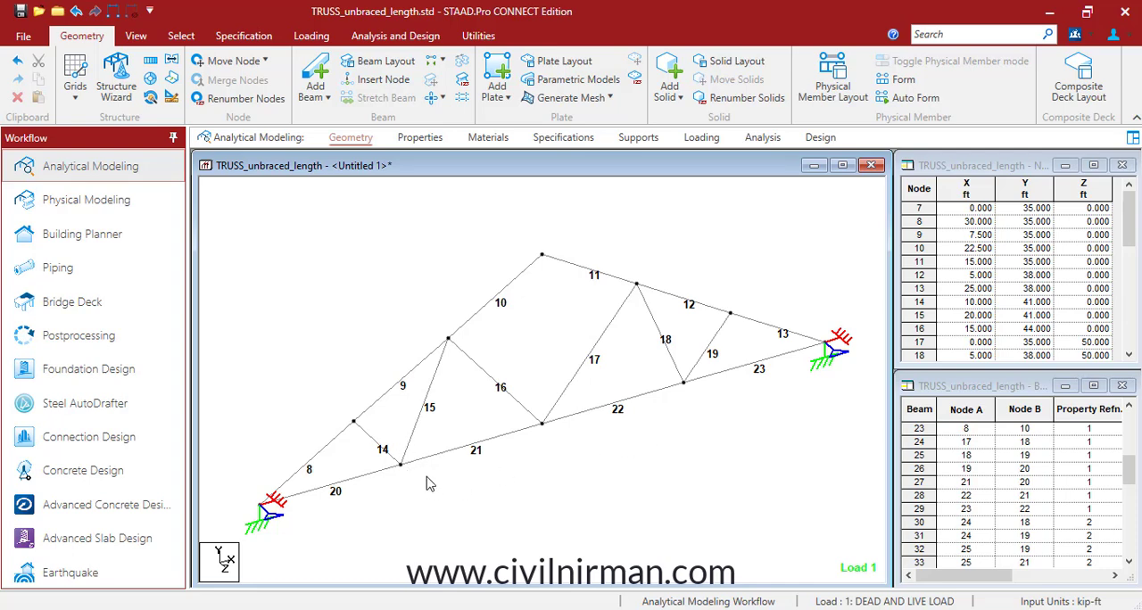
pyautogui.moveTo(617, 432)
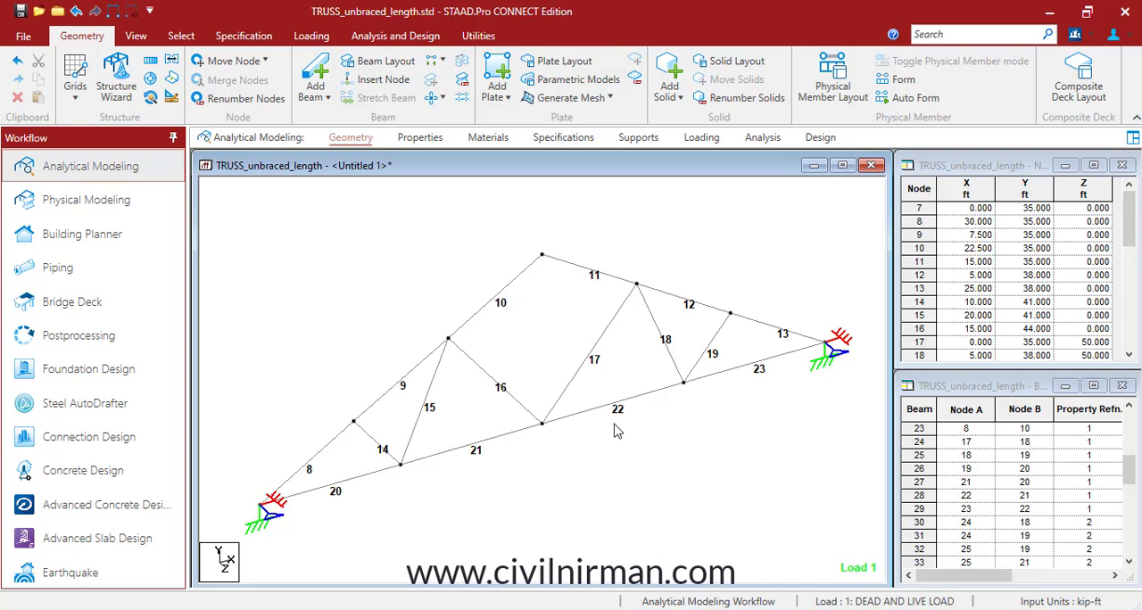
pyautogui.moveTo(425, 472)
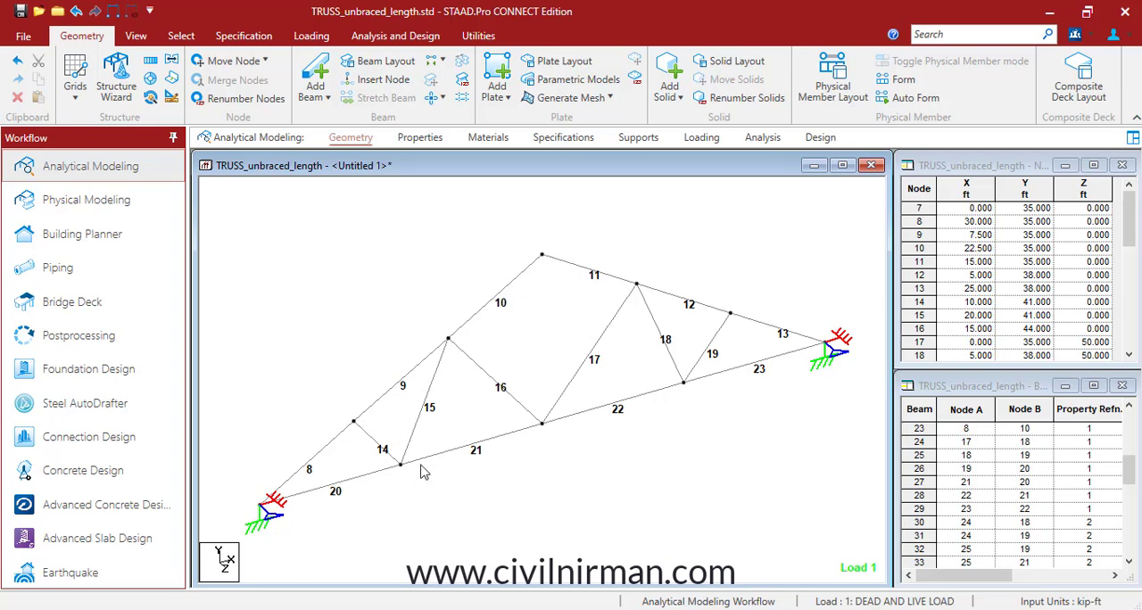
pyautogui.moveTo(624, 419)
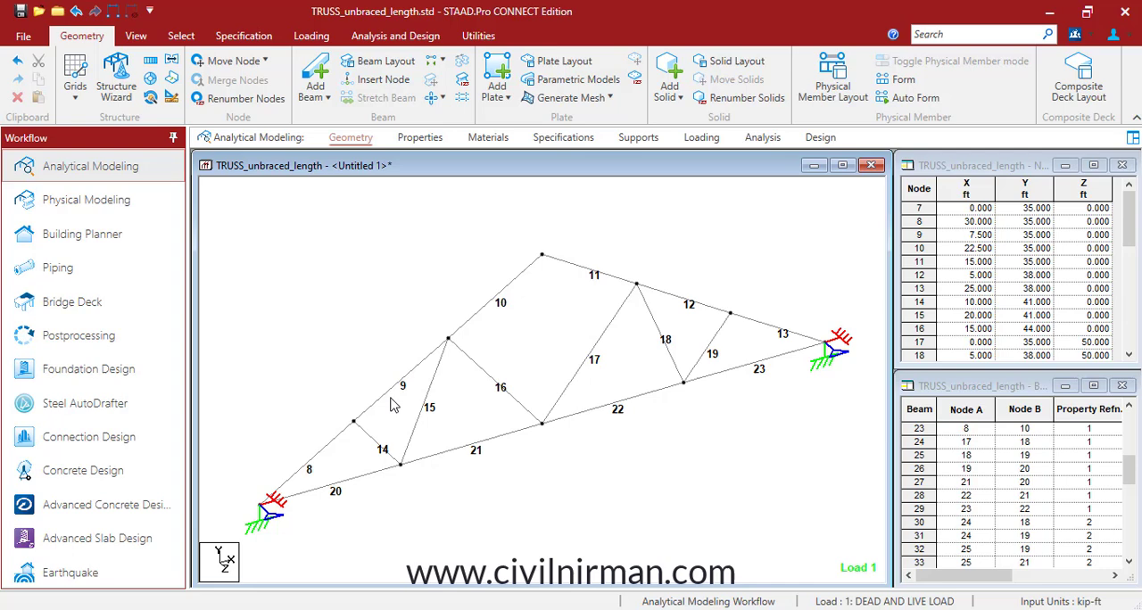
pyautogui.moveTo(396, 529)
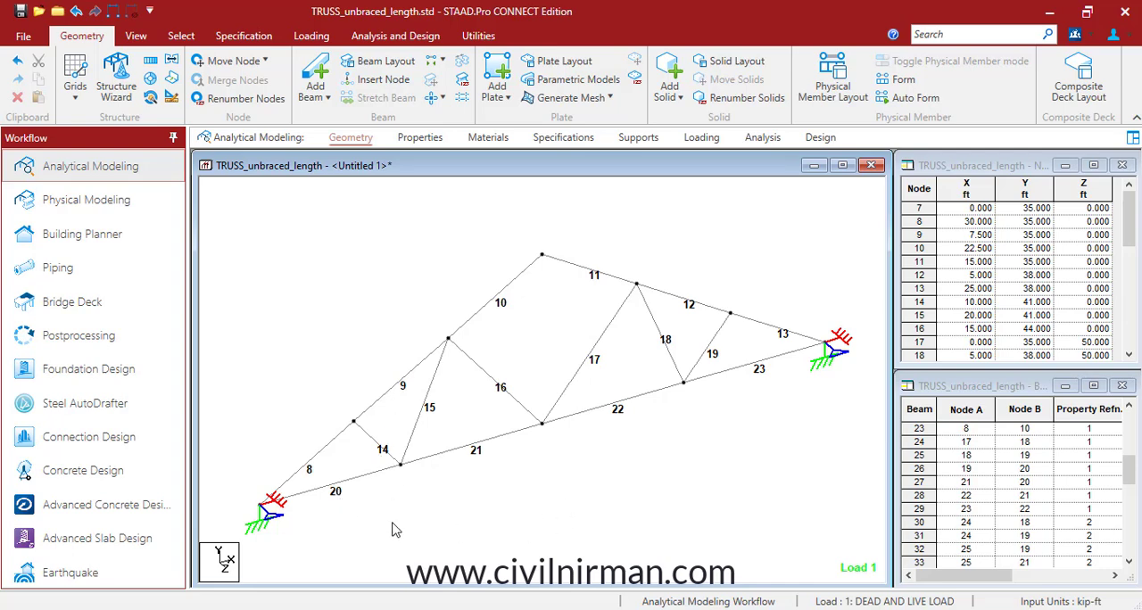
pyautogui.moveTo(478, 487)
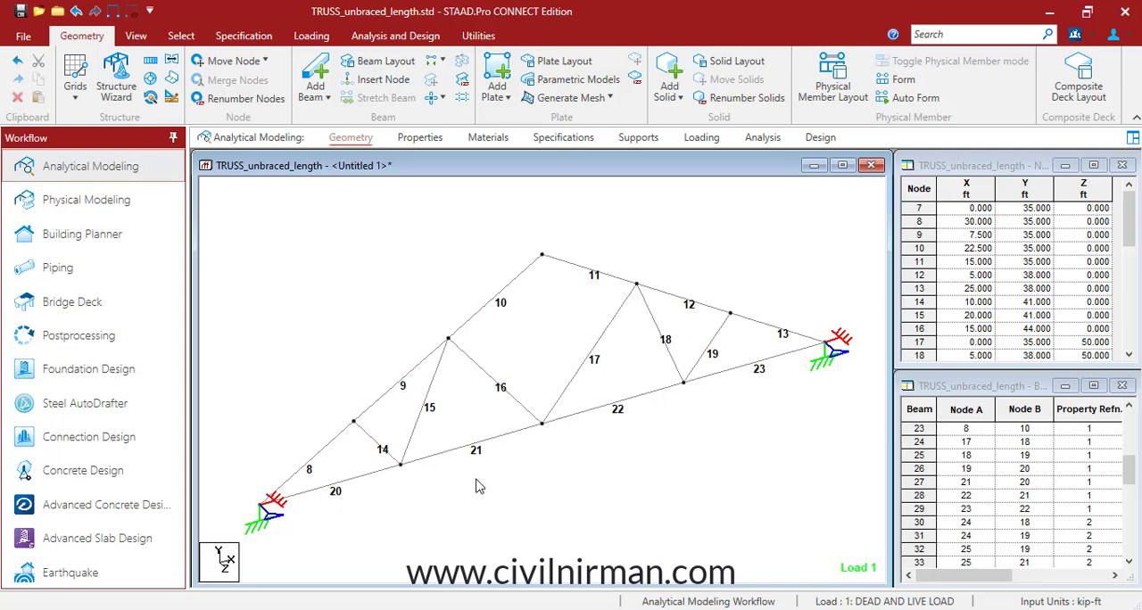
pyautogui.moveTo(580, 516)
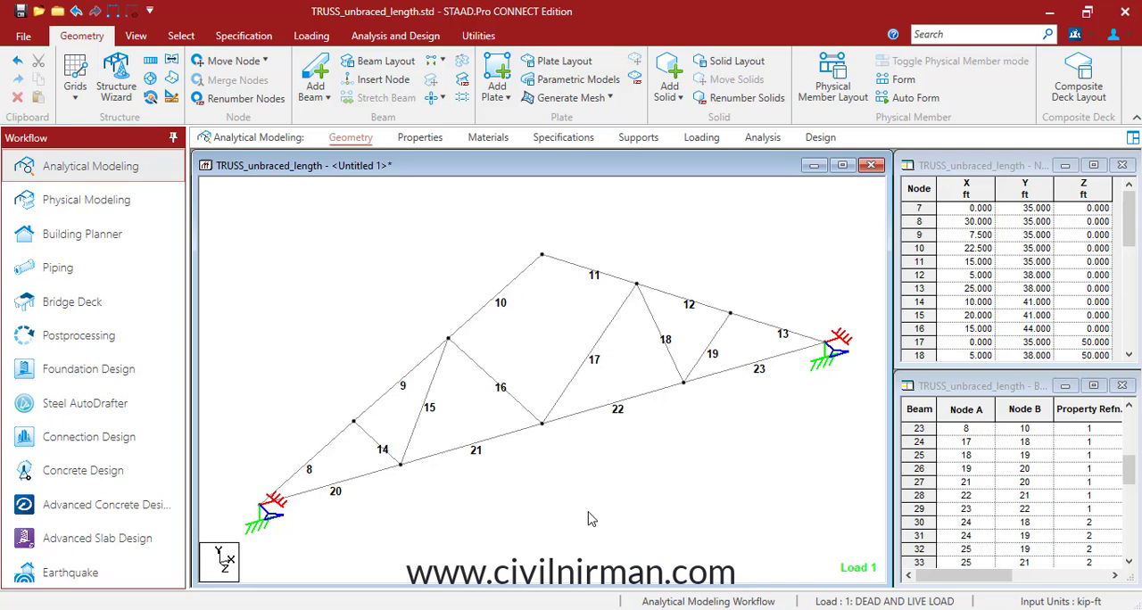
pyautogui.moveTo(585, 518)
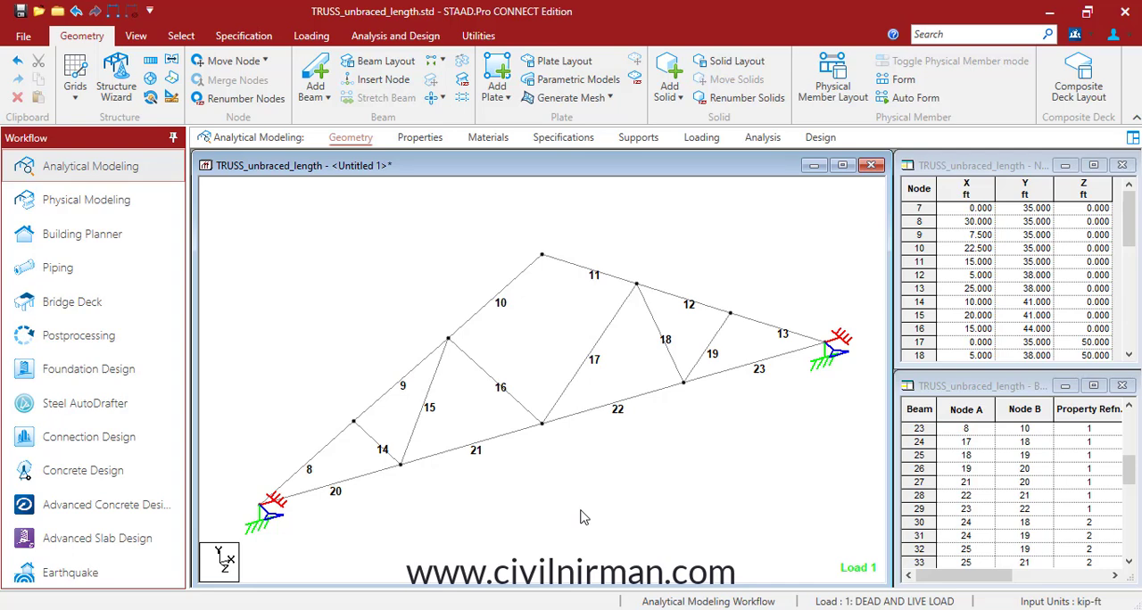
pyautogui.moveTo(569, 512)
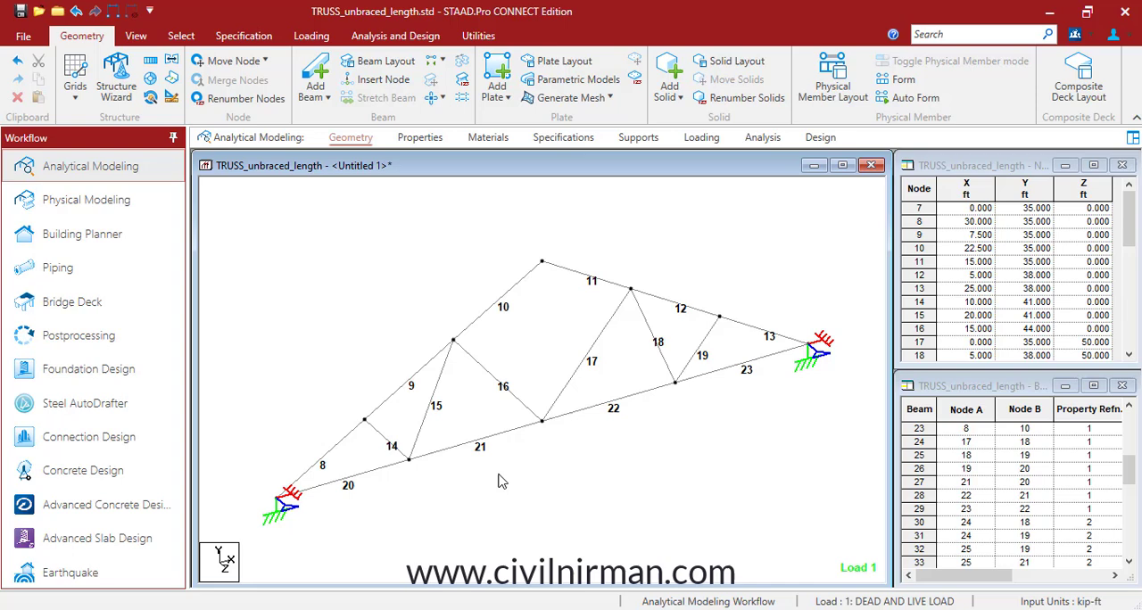
pyautogui.moveTo(399, 505)
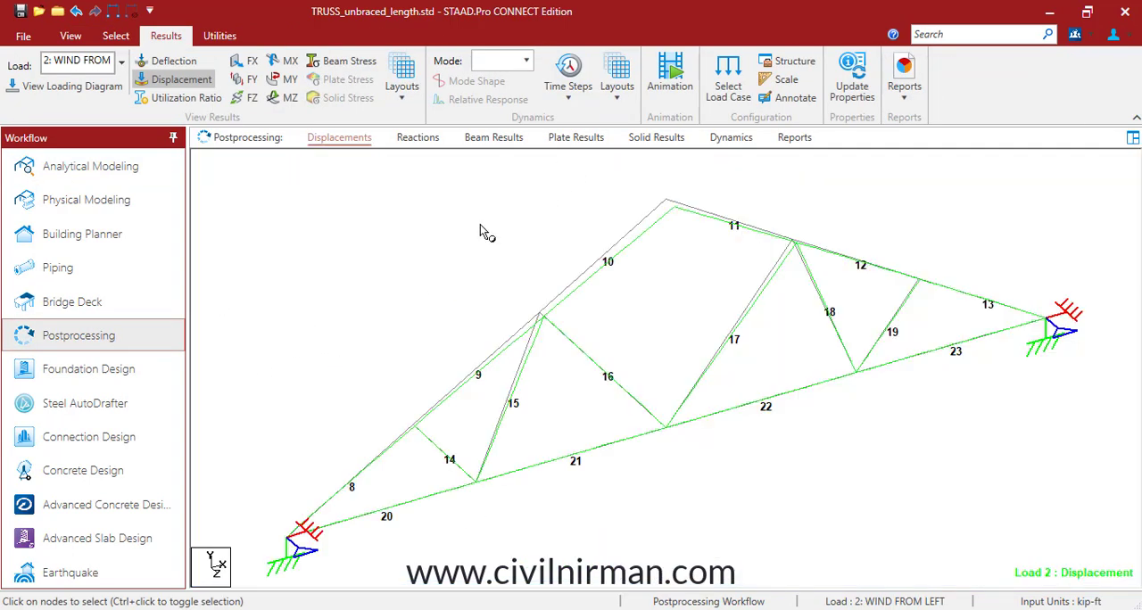
pyautogui.moveTo(309, 397)
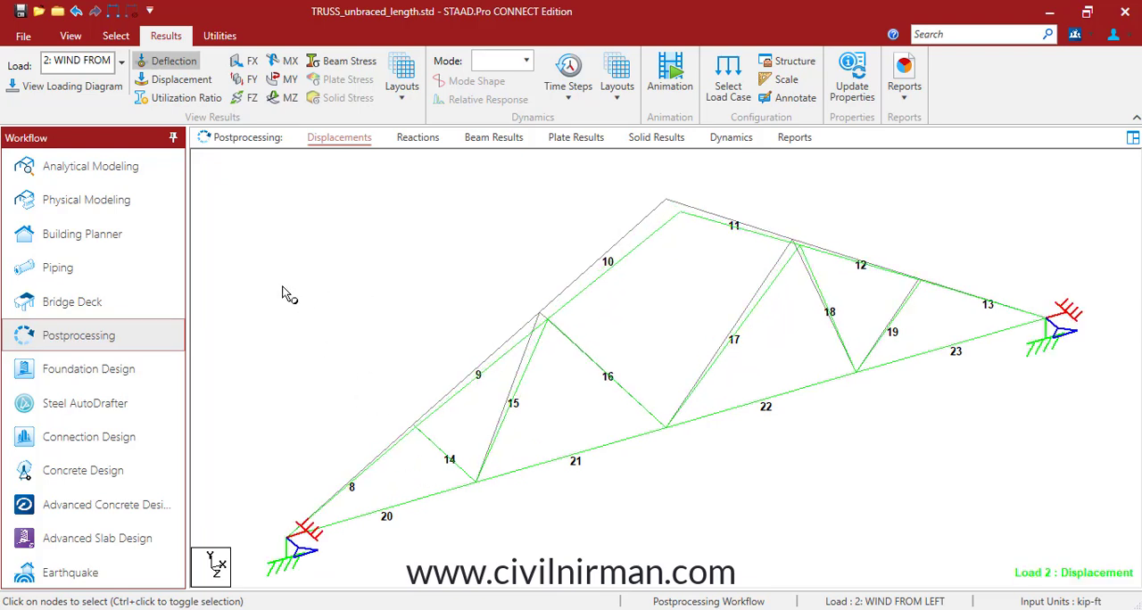
pyautogui.moveTo(602, 549)
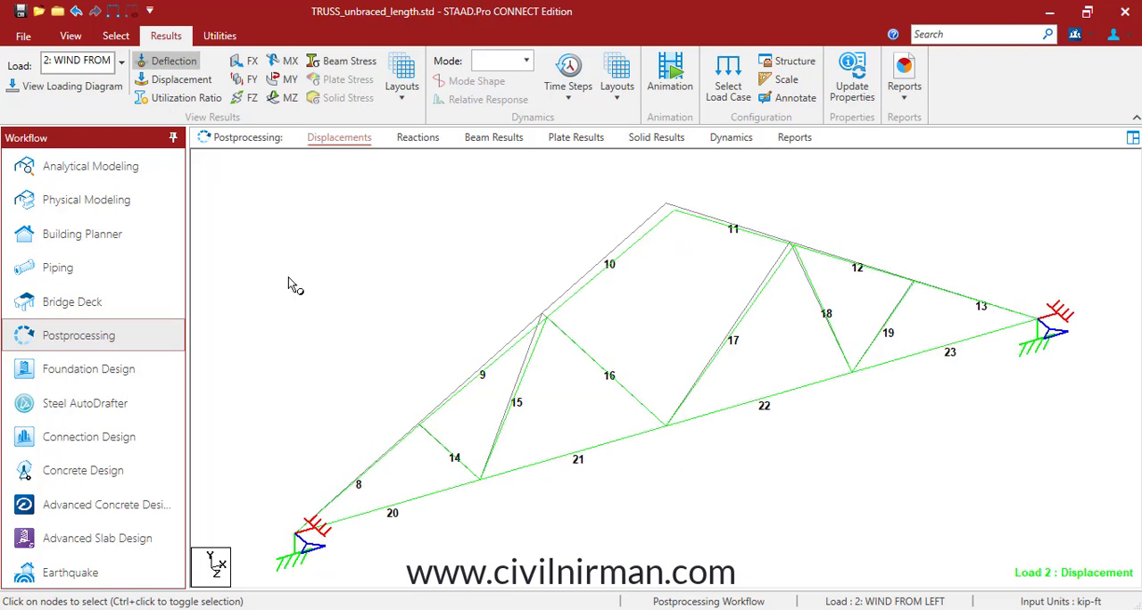
# Return to the Analytical Modeling workspace with the node and beam tables.
pyautogui.click(90, 166)
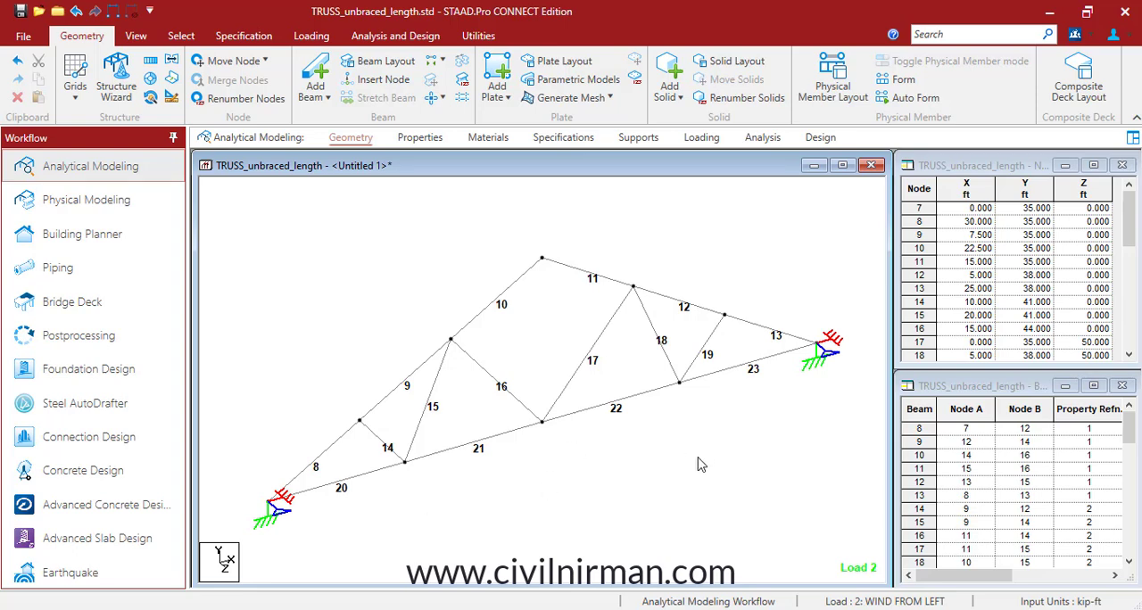
pyautogui.moveTo(682, 471)
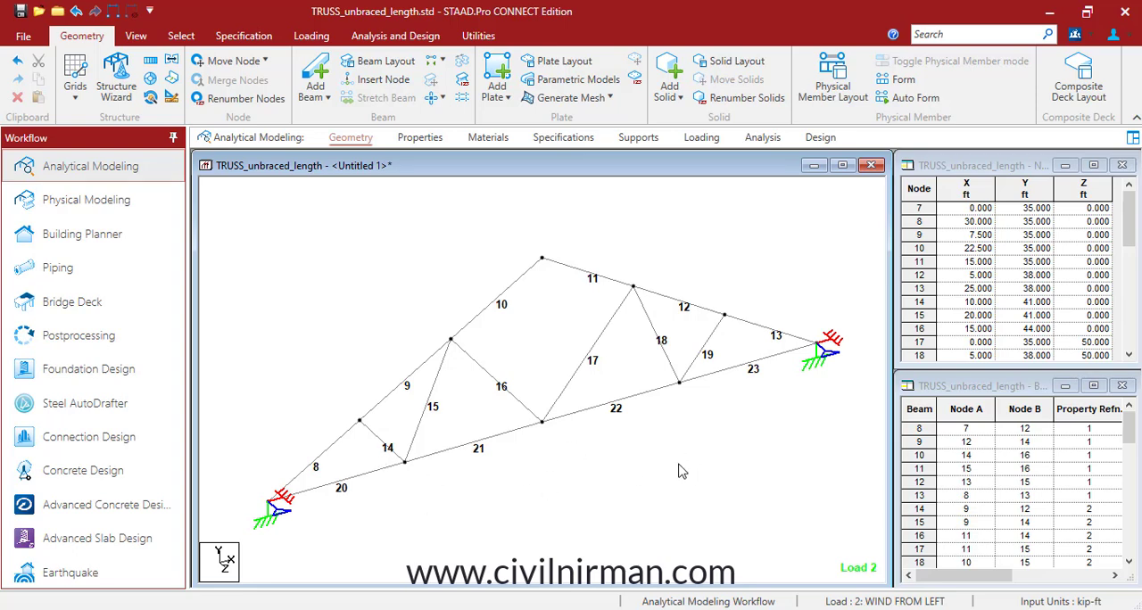
pyautogui.moveTo(658, 470)
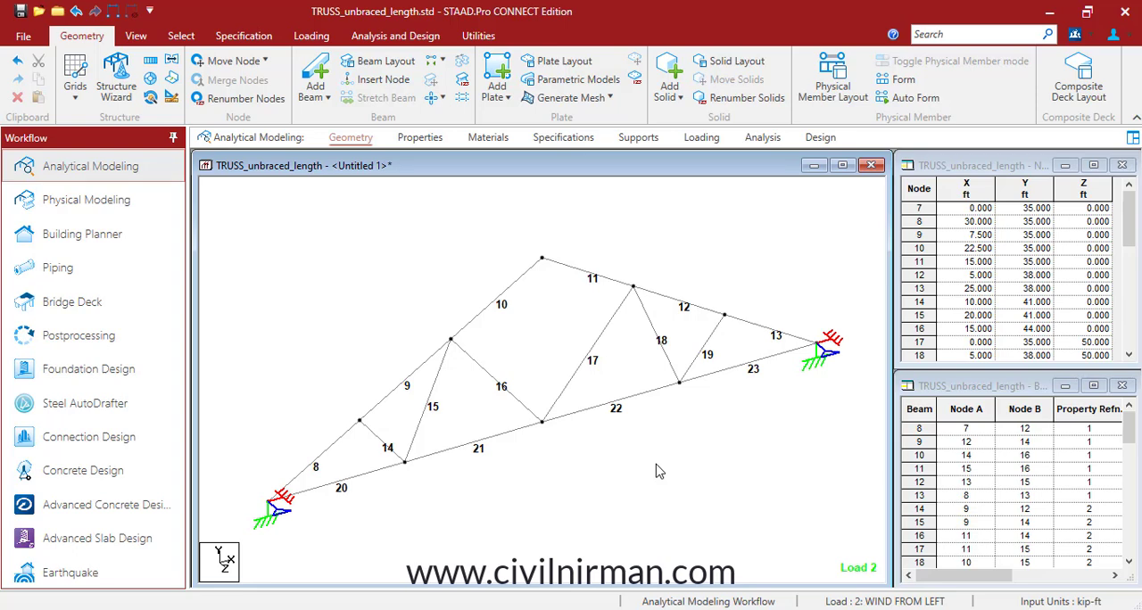
pyautogui.moveTo(629, 452)
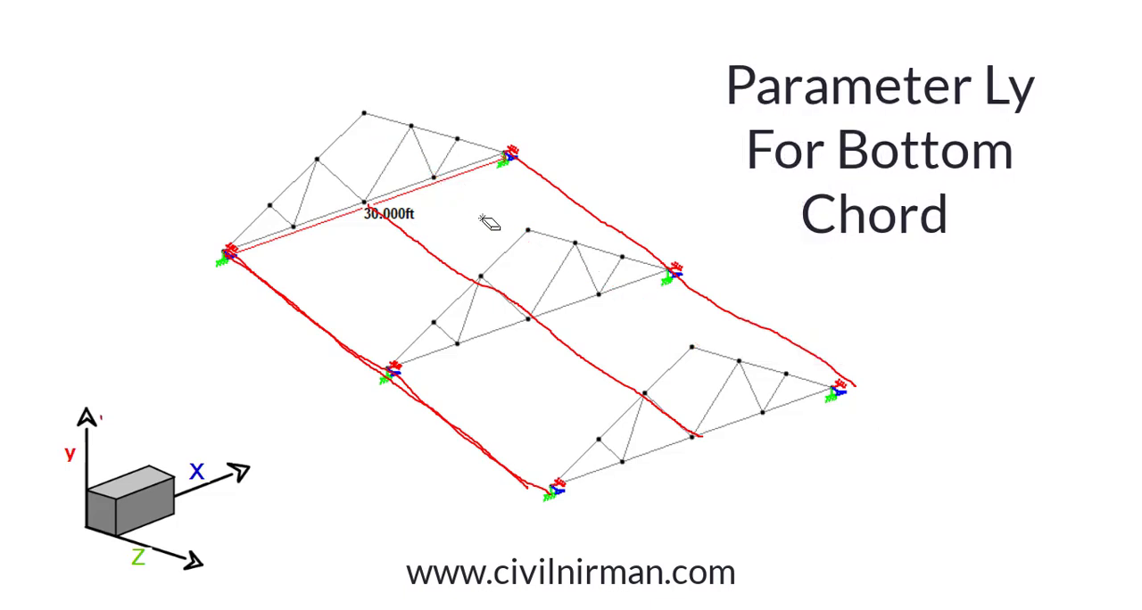
pyautogui.moveTo(777, 459)
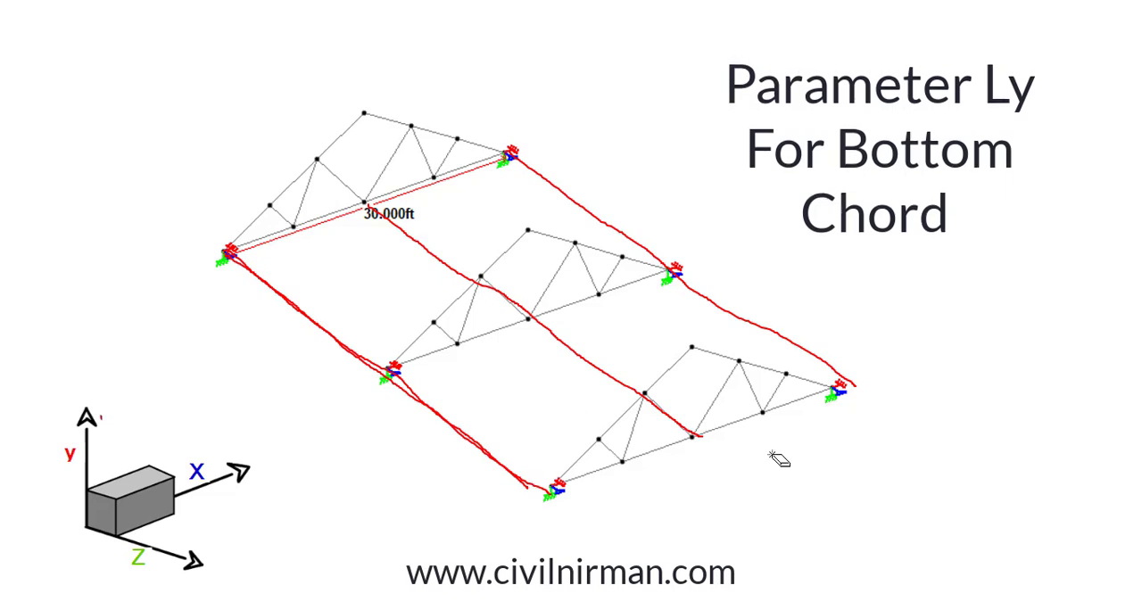
pyautogui.moveTo(397, 230)
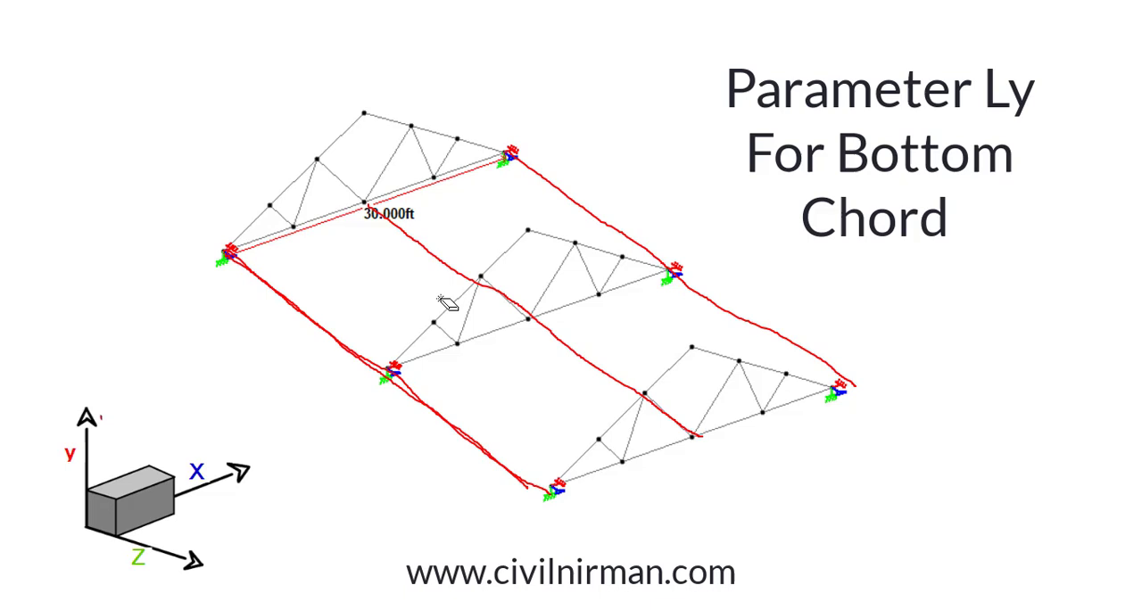
pyautogui.moveTo(504, 327)
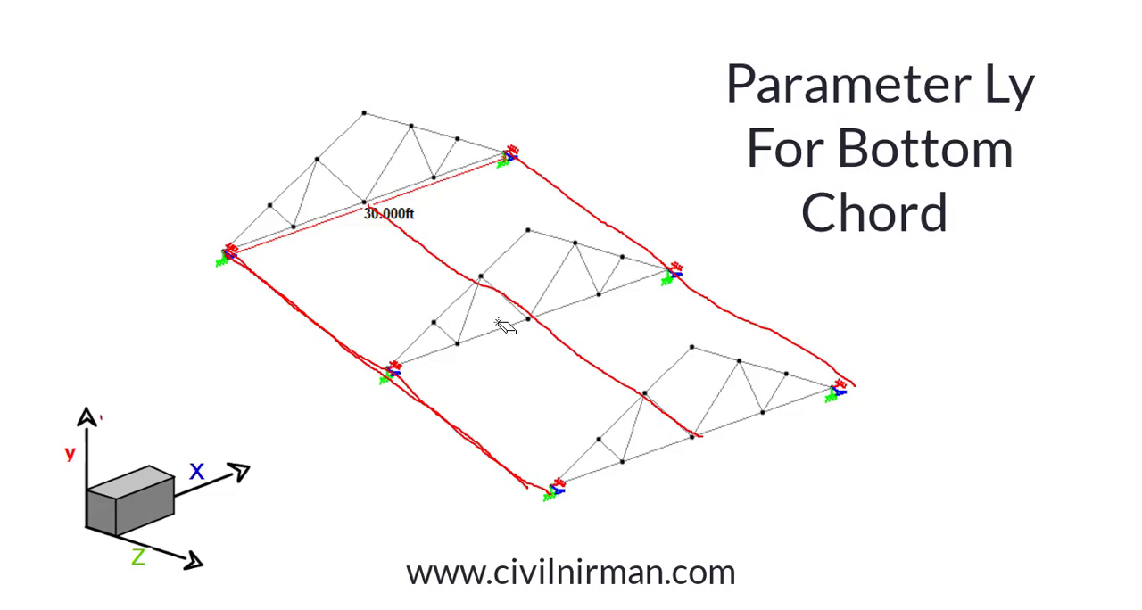
pyautogui.moveTo(190, 257)
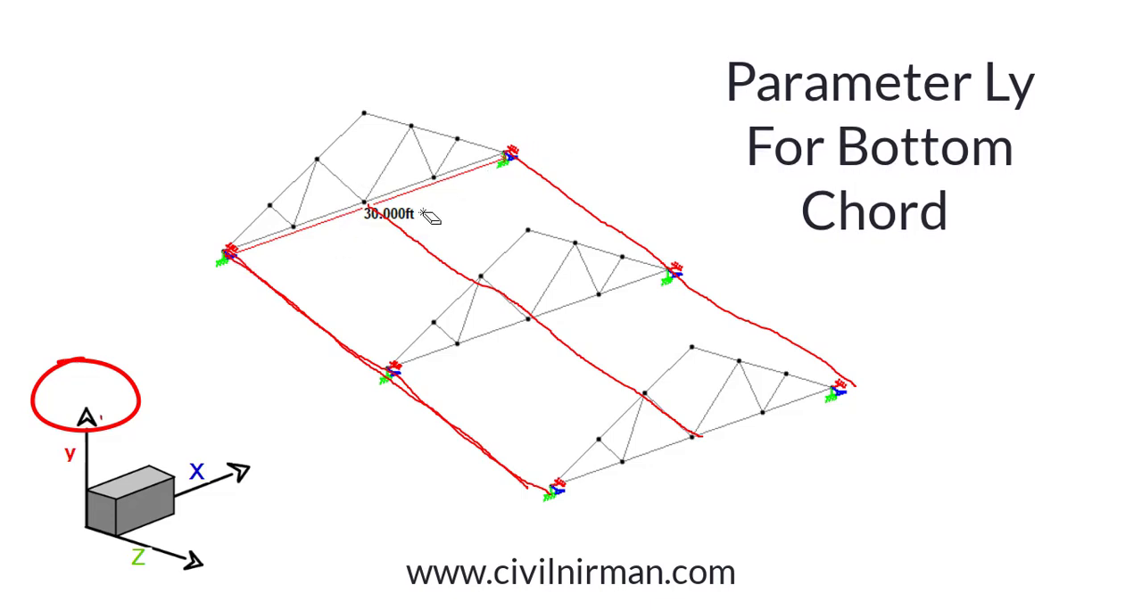
pyautogui.moveTo(643, 427)
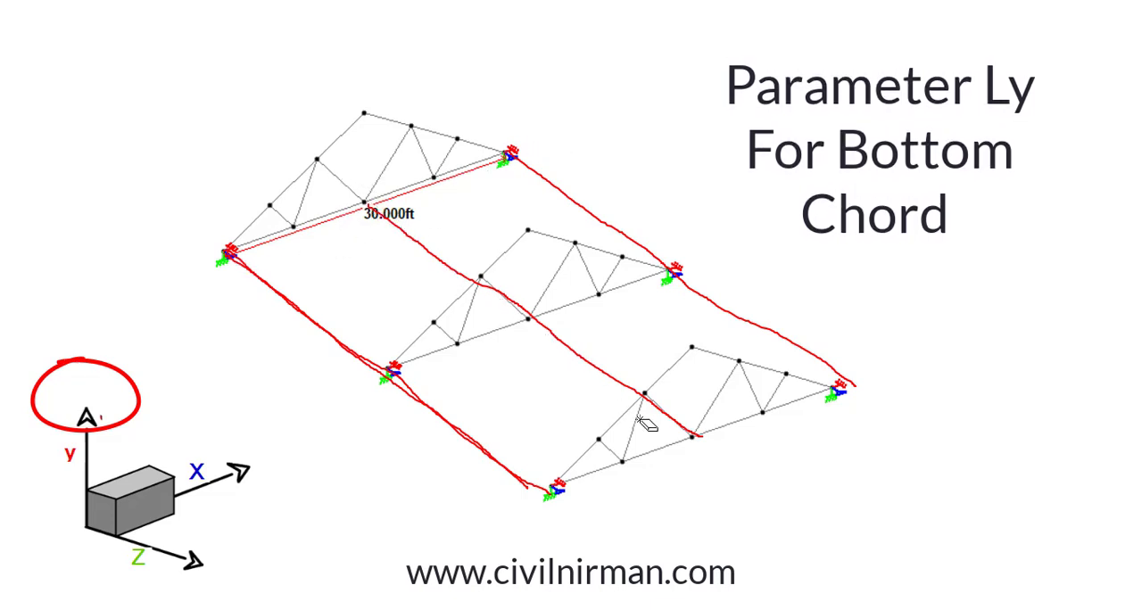
pyautogui.moveTo(371, 214)
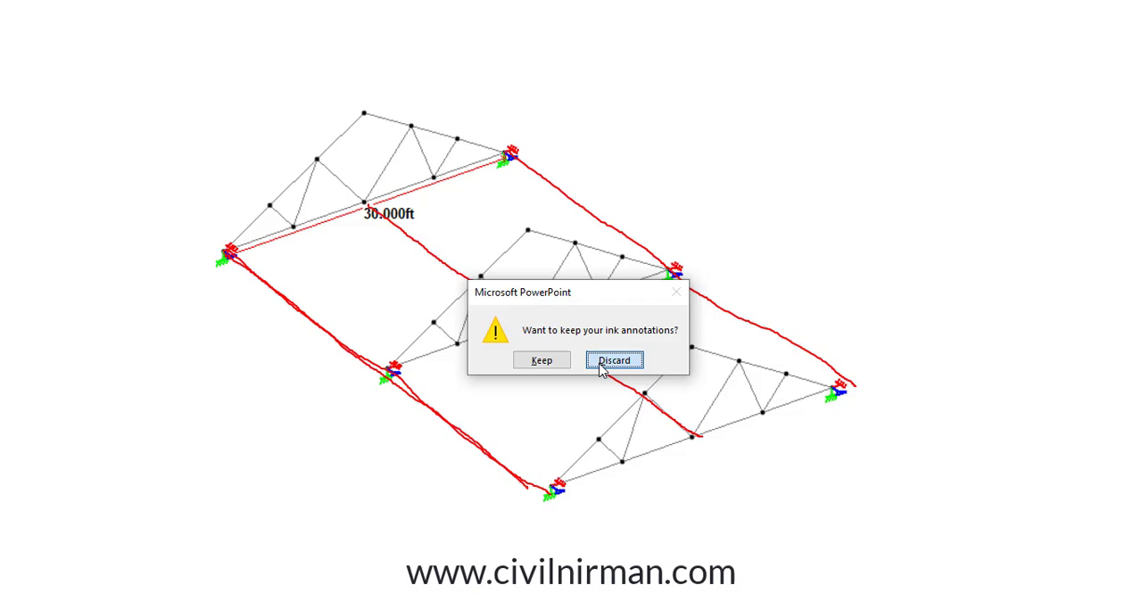
# Discard the ink annotations on ending the slide show and return to STAAD.Pro.
pyautogui.click(614, 360)
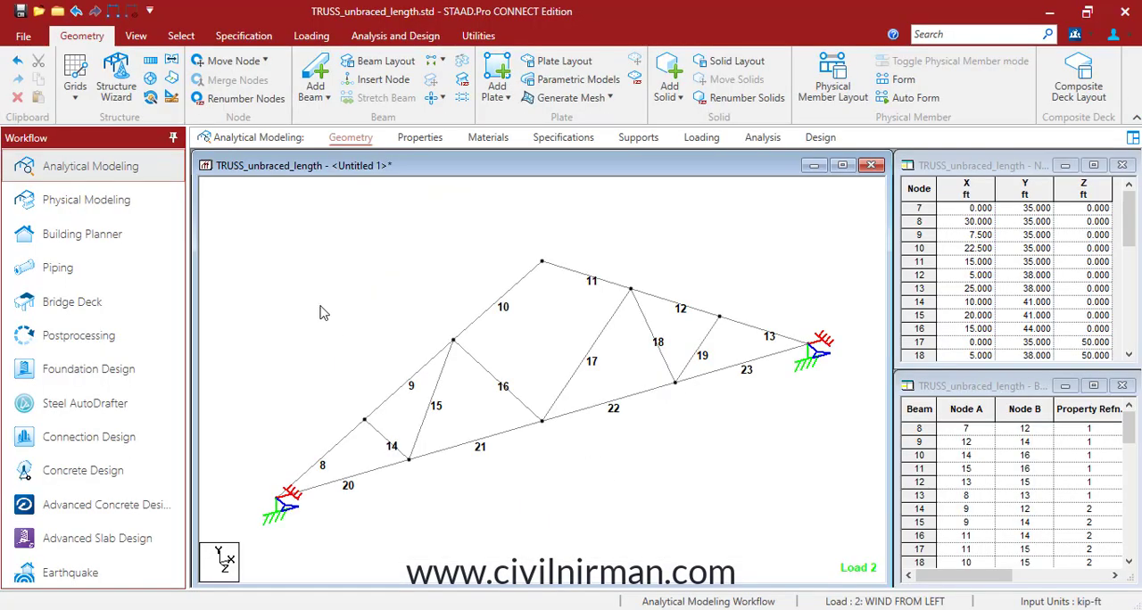
pyautogui.click(395, 36)
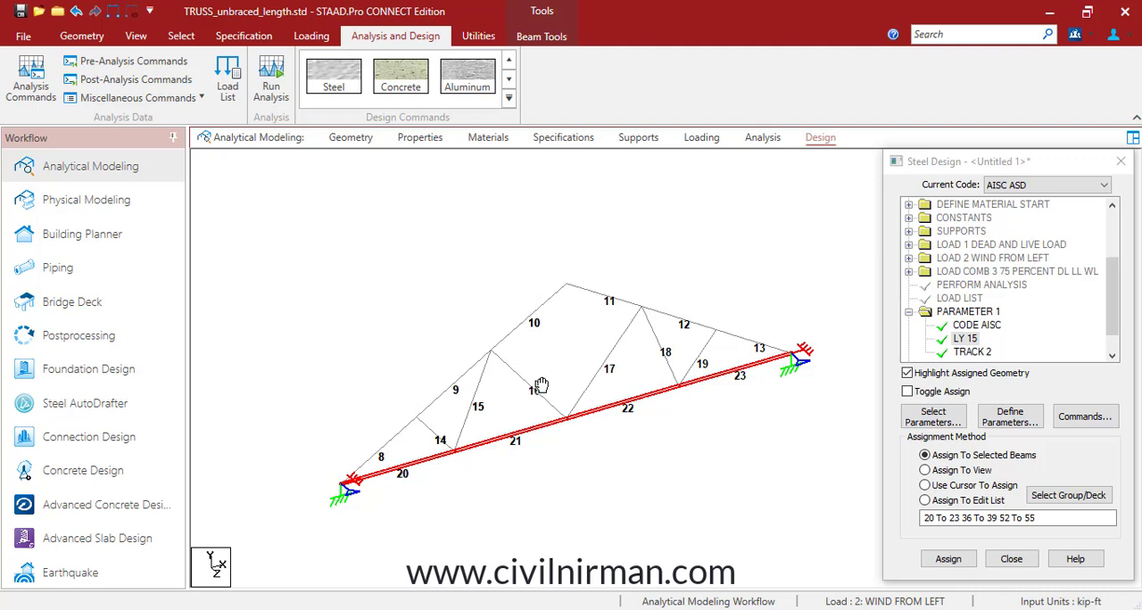
pyautogui.moveTo(532, 379)
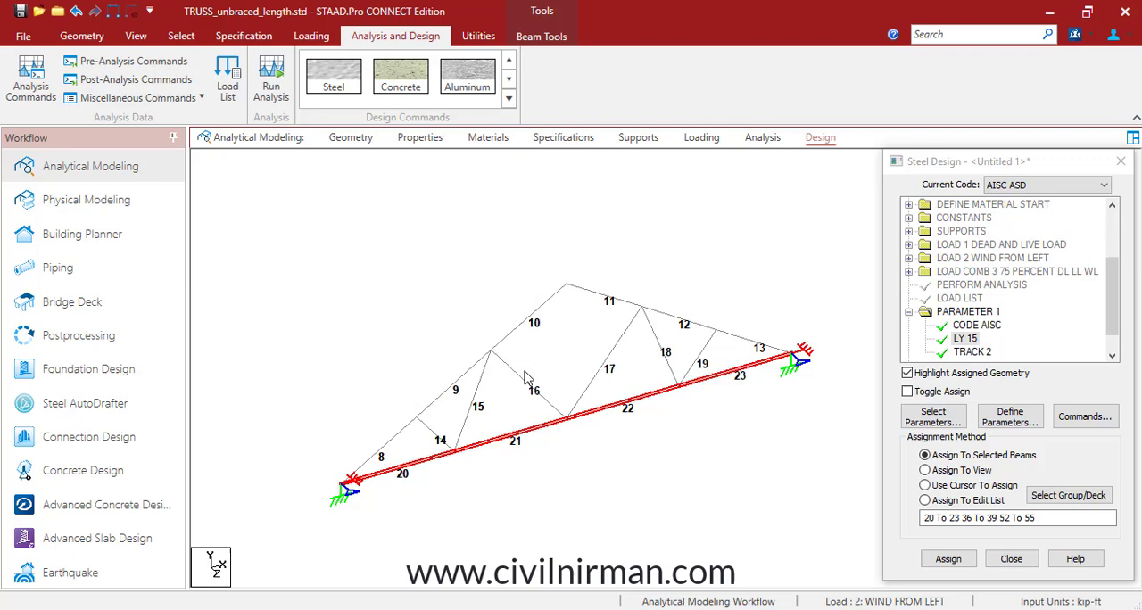
pyautogui.click(81, 36)
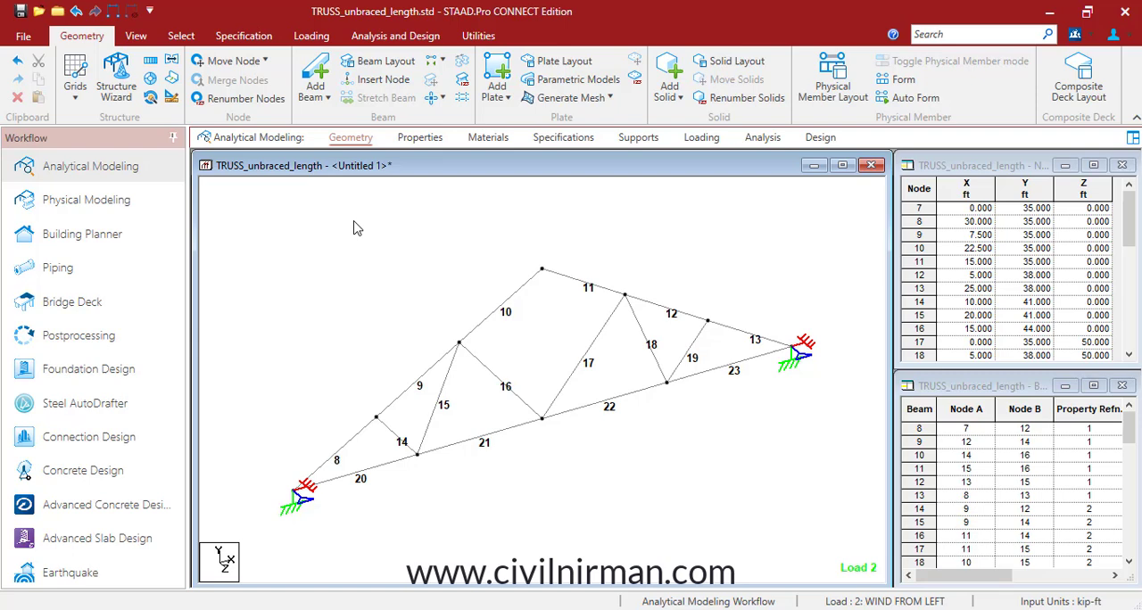
pyautogui.moveTo(397, 266)
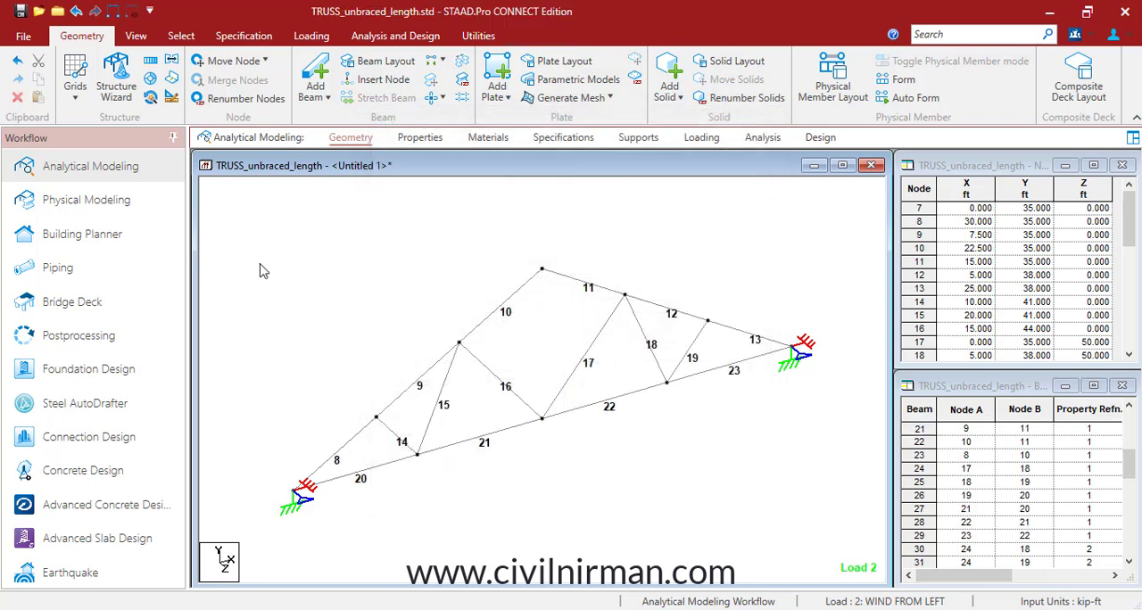
pyautogui.moveTo(683, 544)
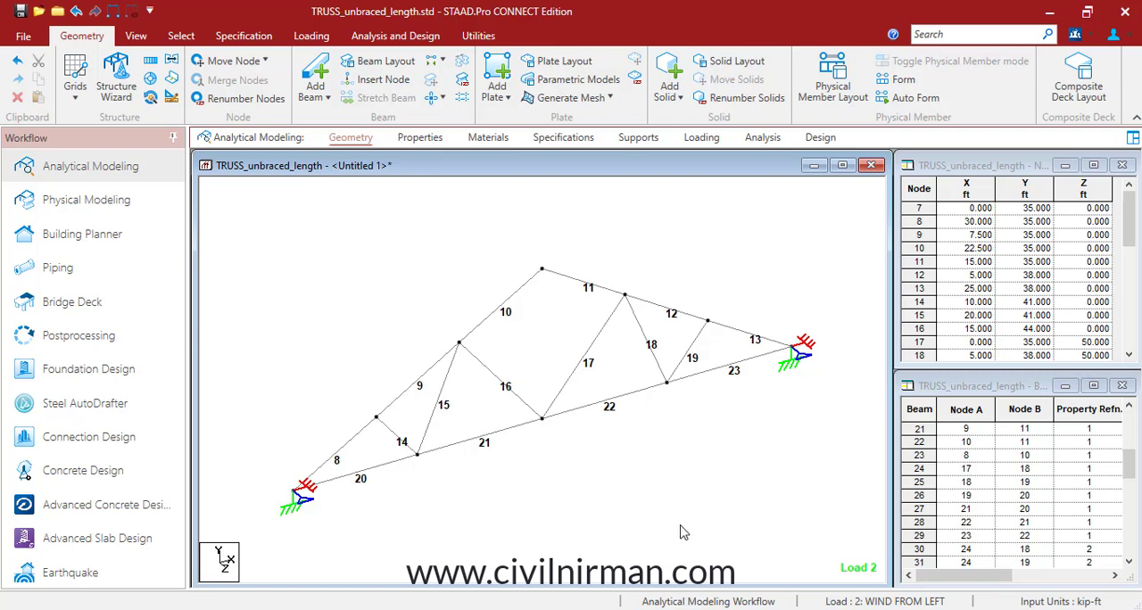
pyautogui.moveTo(695, 522)
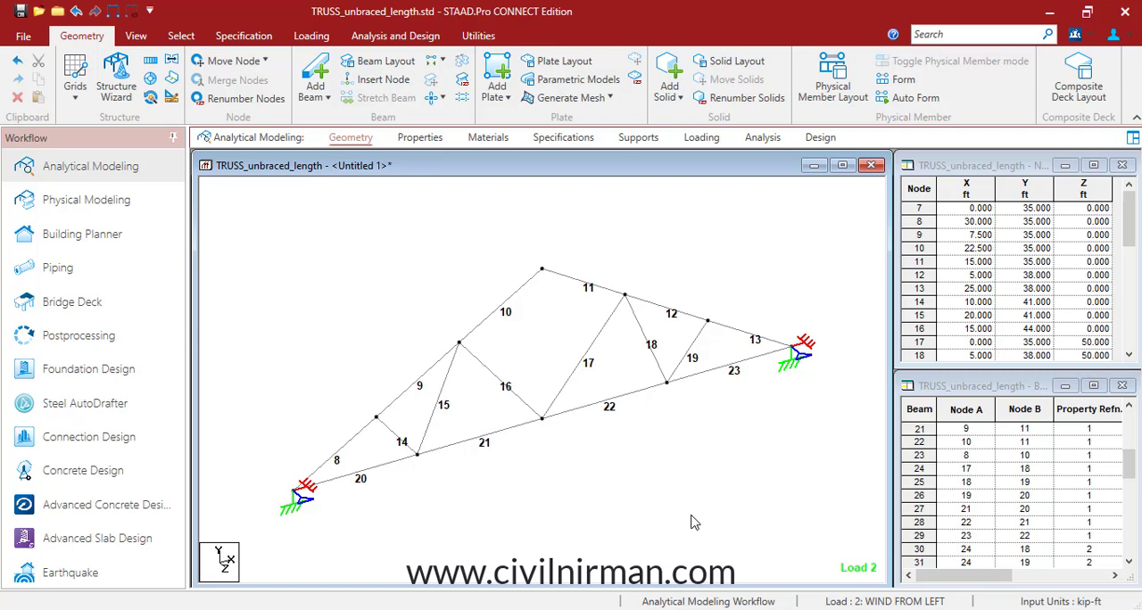
pyautogui.moveTo(640, 487)
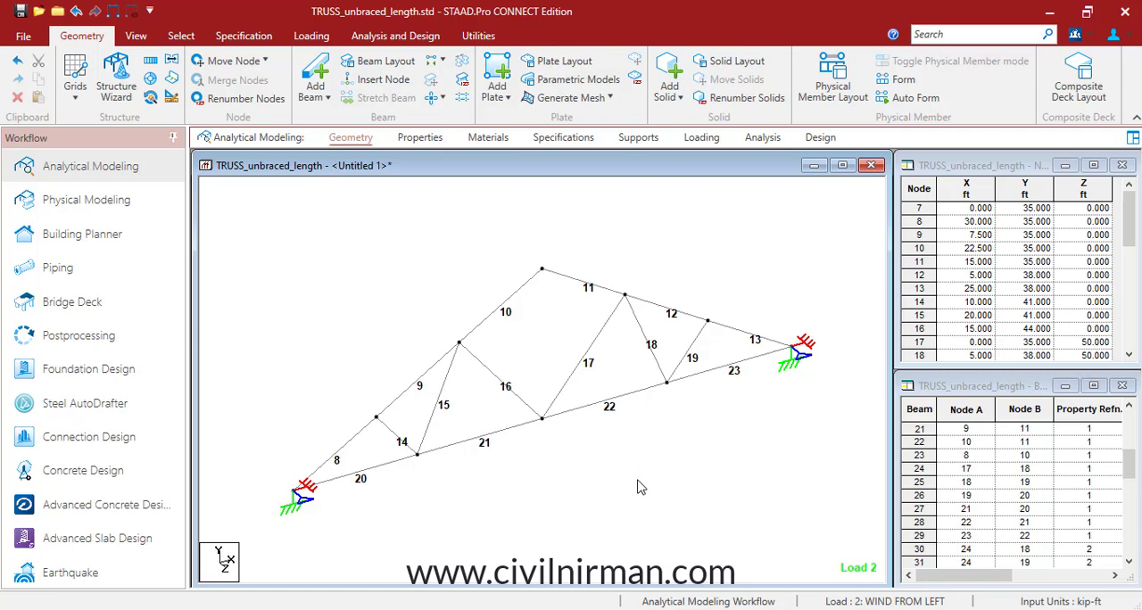